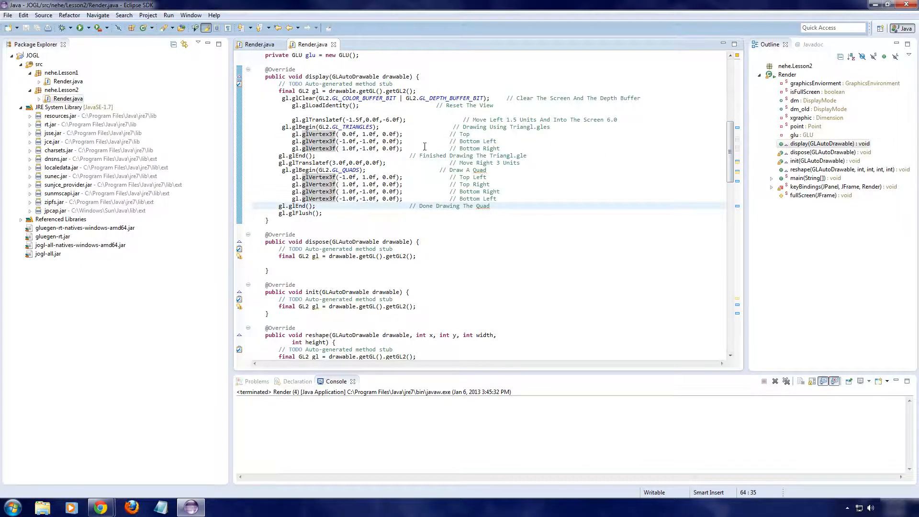
Step: Run and stop the Lesson 2 program, then select all of its Render.java code
scroll("up", 3)
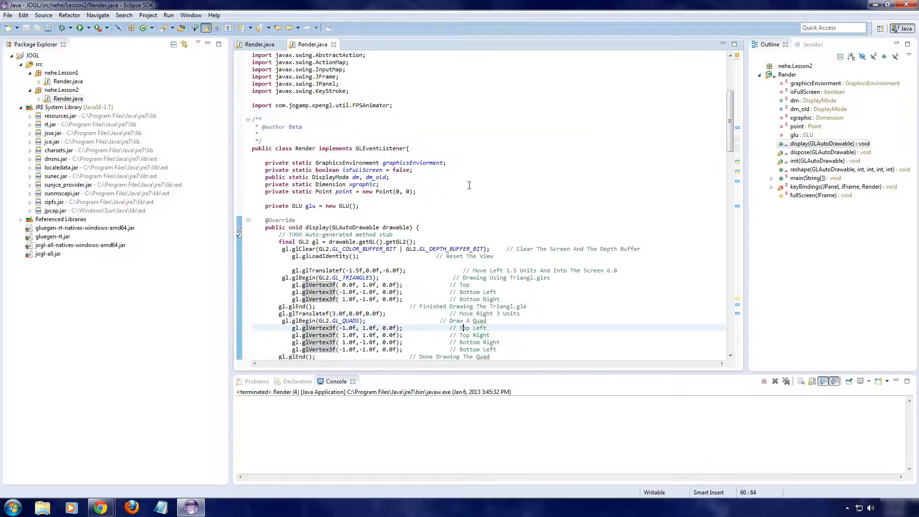
scroll("up", 3)
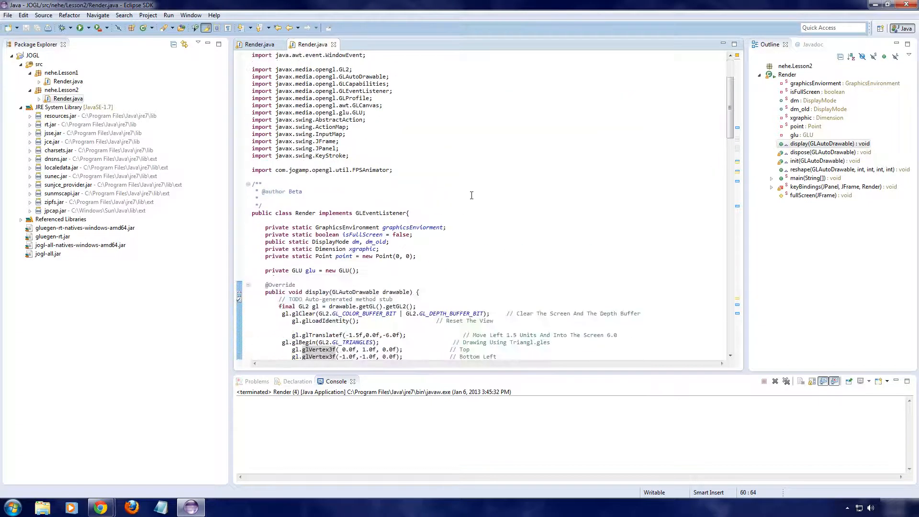
scroll("down", 3)
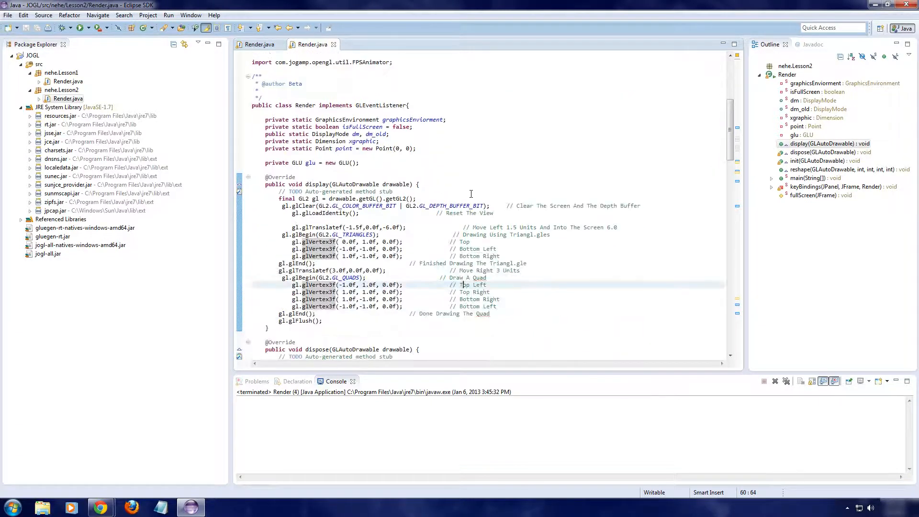
scroll("down", 3)
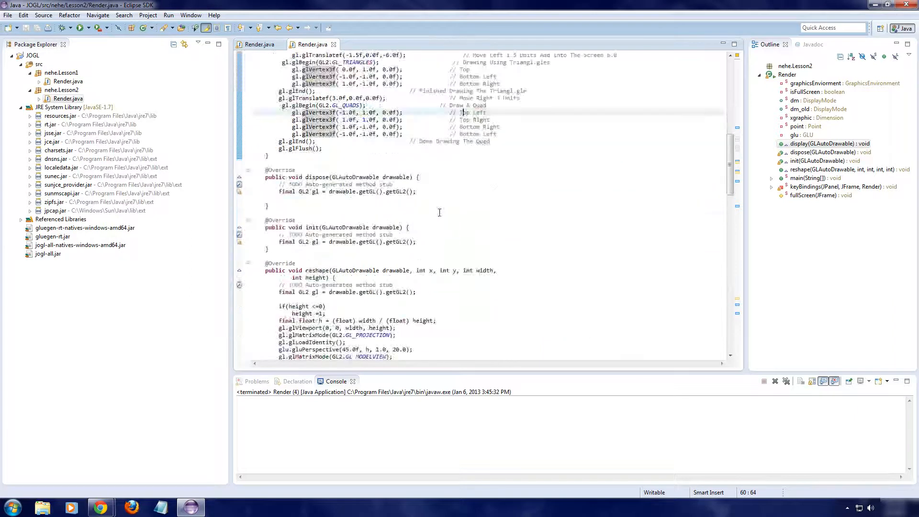
scroll("down", 3)
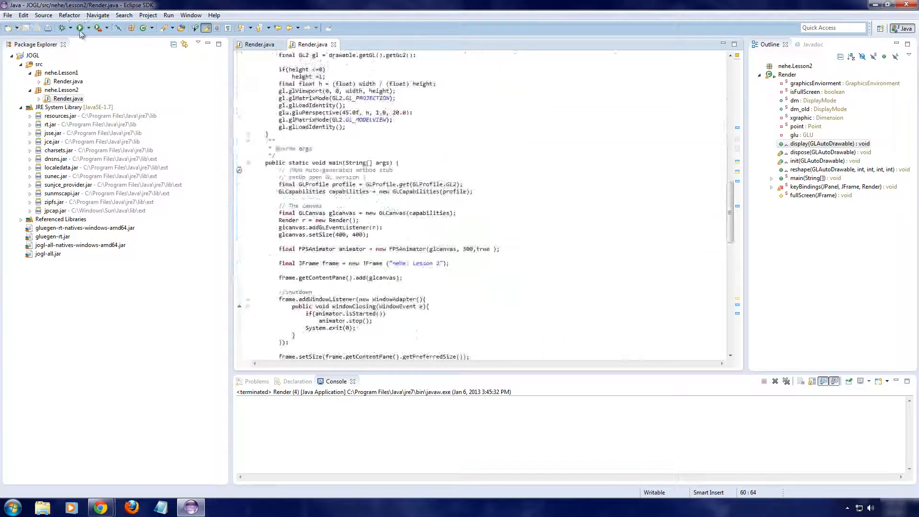
left_click(80, 27)
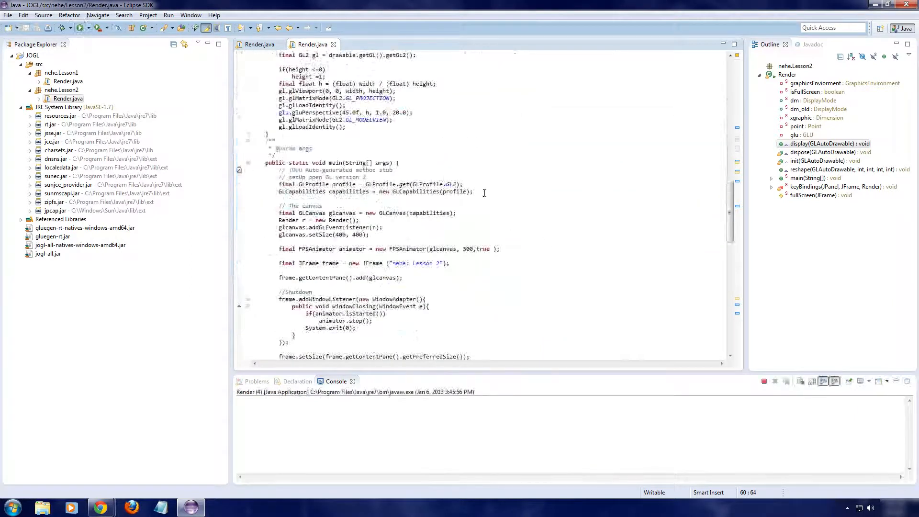
left_click(64, 28)
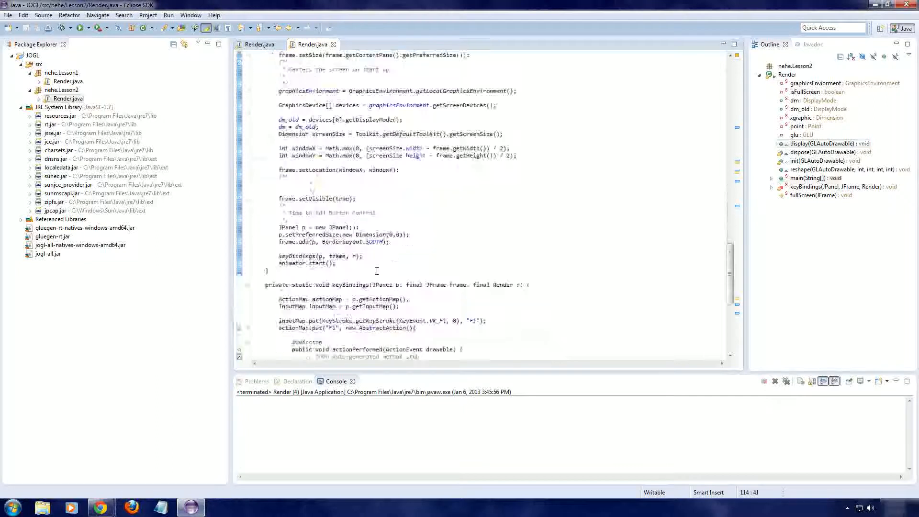
scroll("up", 3)
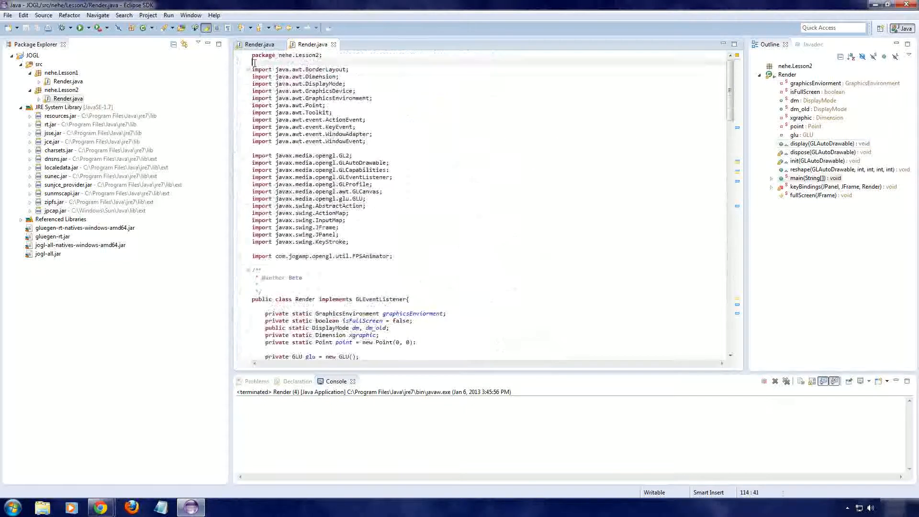
key("ctrl+a")
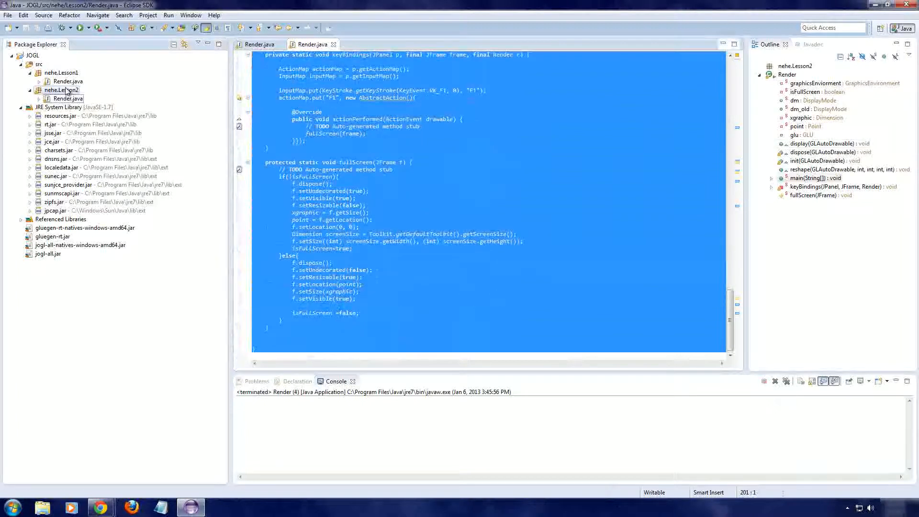
Step: Create a package-private class named Render in package nehe.Lesson3
right_click(58, 90)
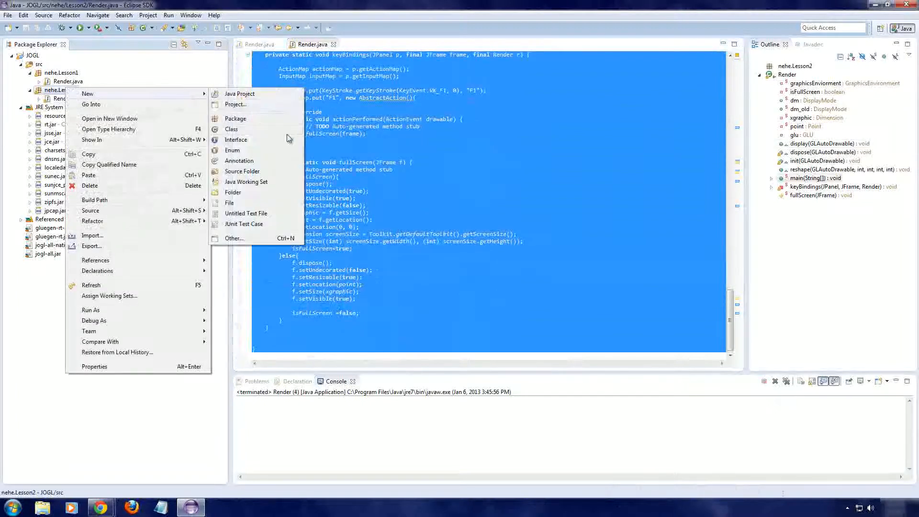
left_click(230, 129)
type("nehe.Lesson3")
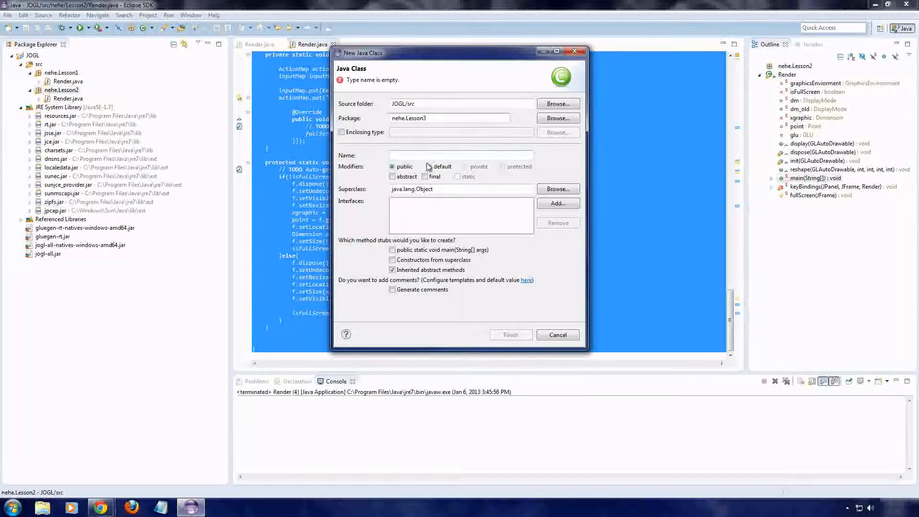
left_click(429, 167)
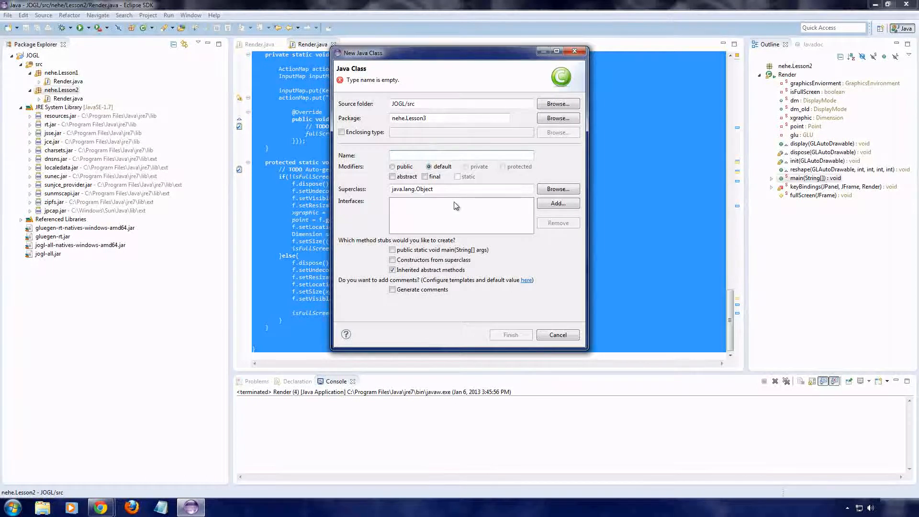
type("Render")
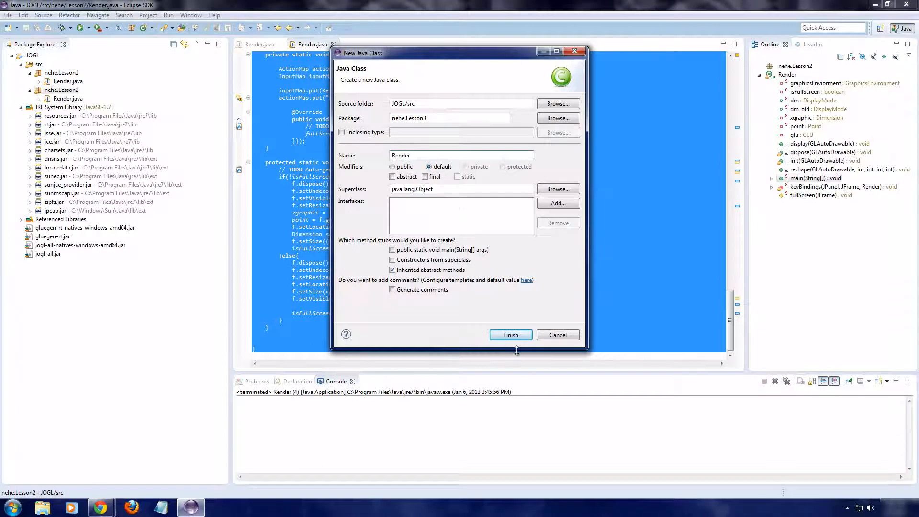
left_click(509, 335)
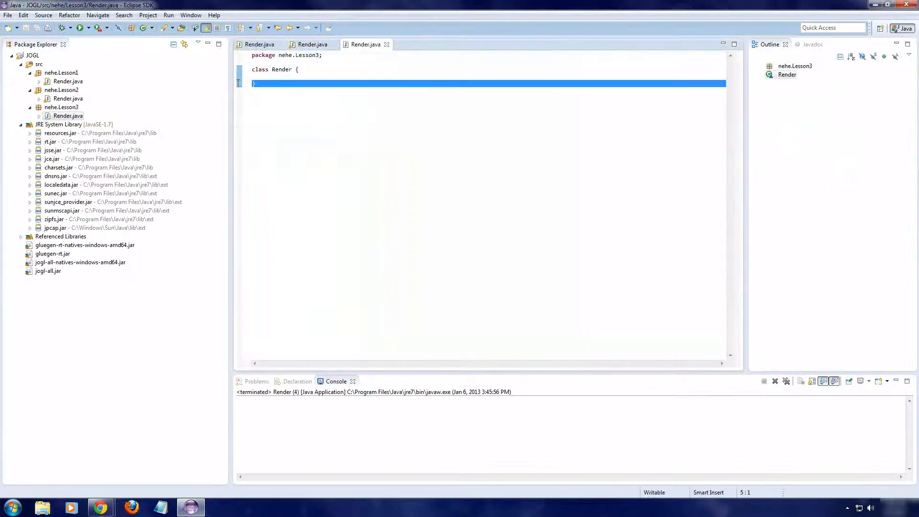
Step: Paste the Lesson 2 renderer code into Lesson 3 Render.java under package nehe.Lesson3
key("shift+Up")
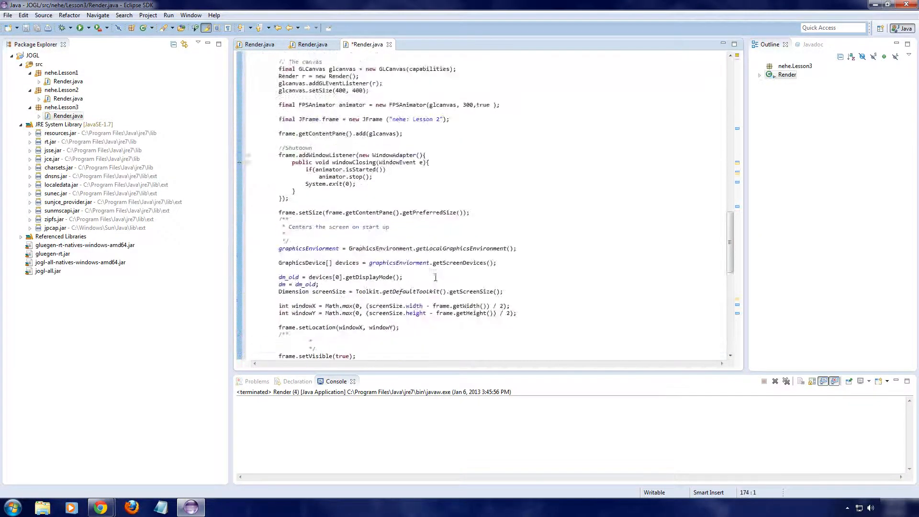
scroll("up", 3)
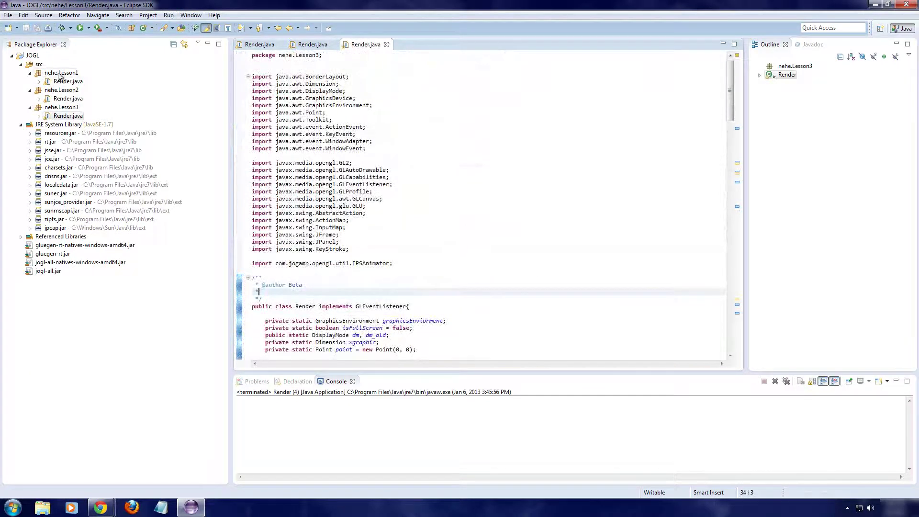
scroll("down", 3)
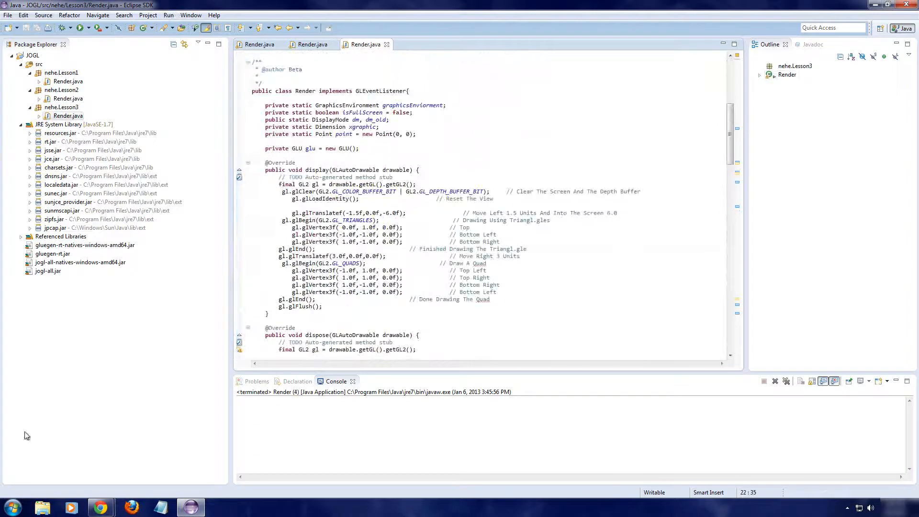
mouse_move(100, 507)
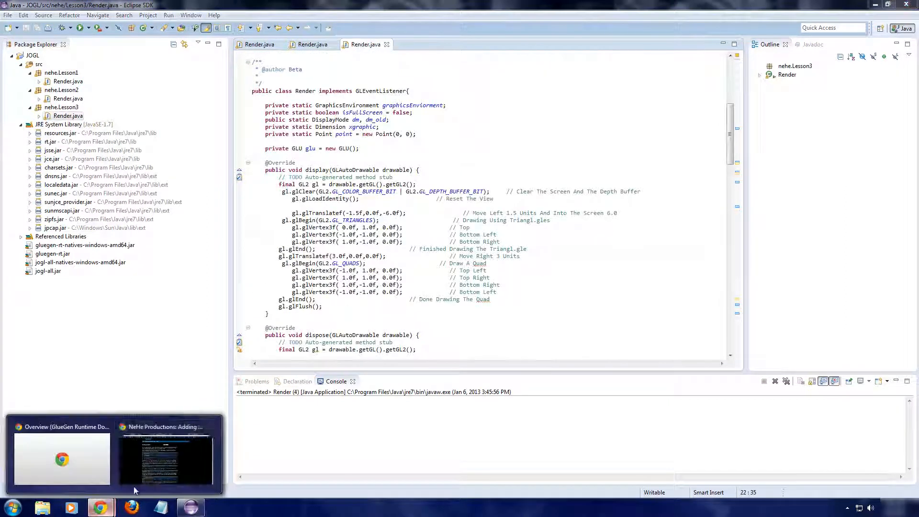
Step: Read the NeHe 'Adding Colour' tutorial's glColor3f triangle and blue square examples
left_click(164, 460)
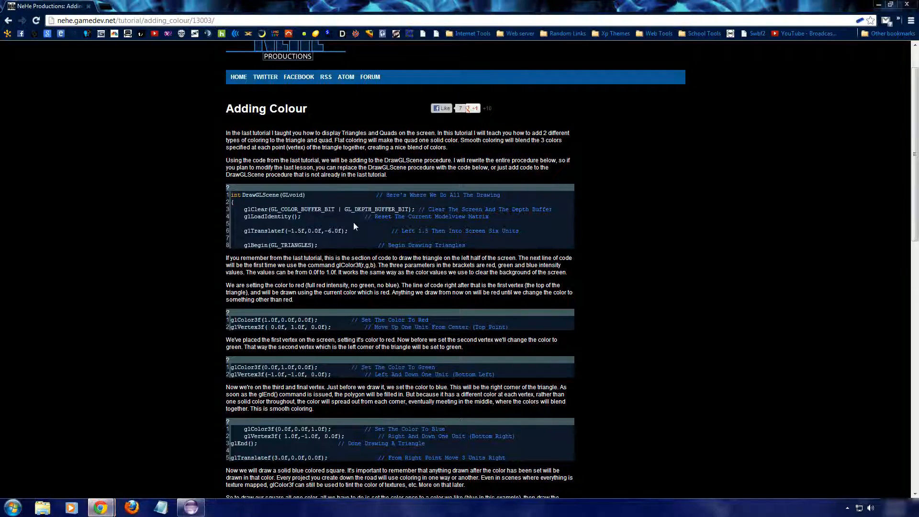
mouse_move(418, 258)
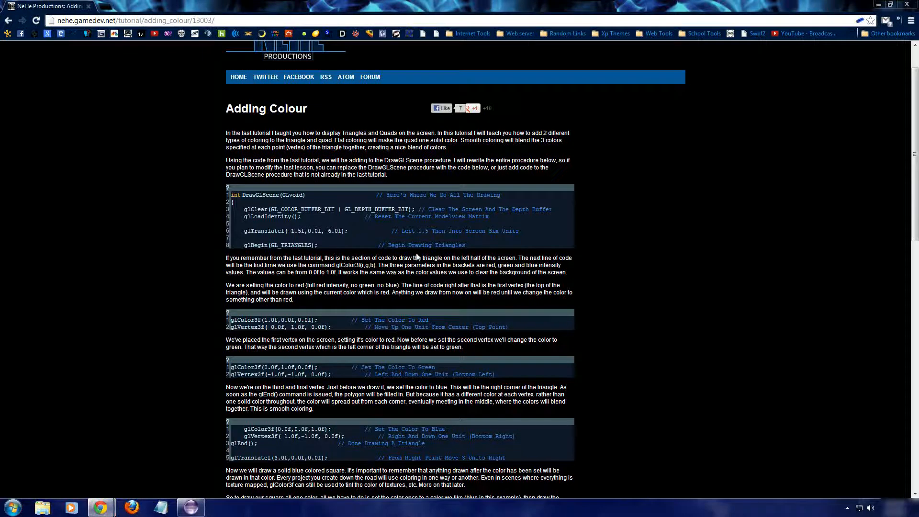
mouse_move(428, 222)
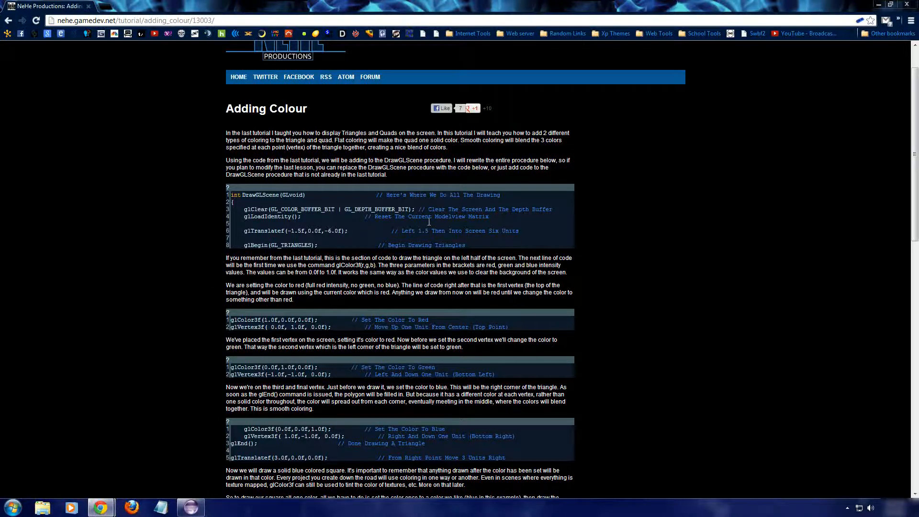
scroll("down", 3)
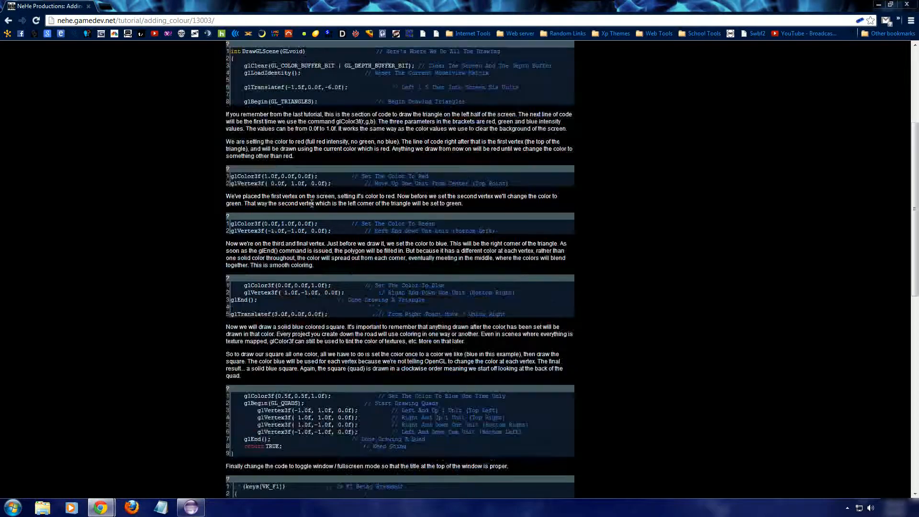
scroll("down", 3)
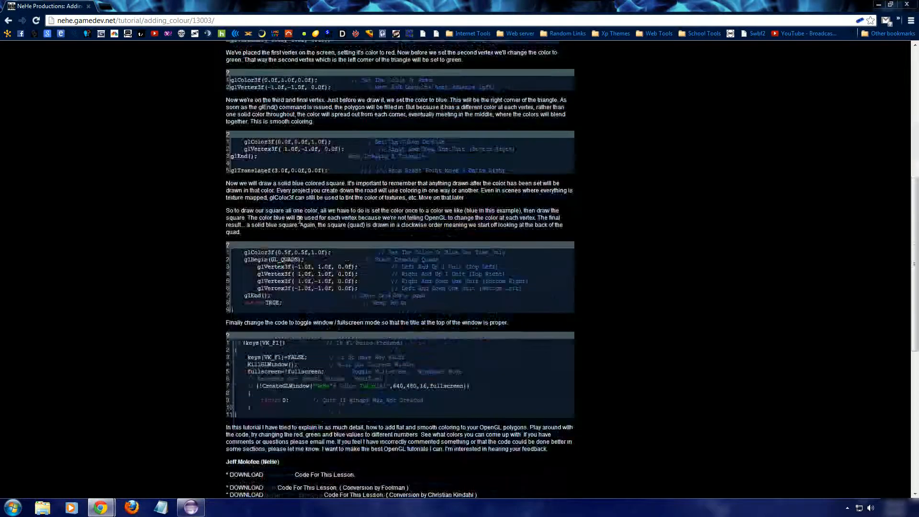
scroll("down", 3)
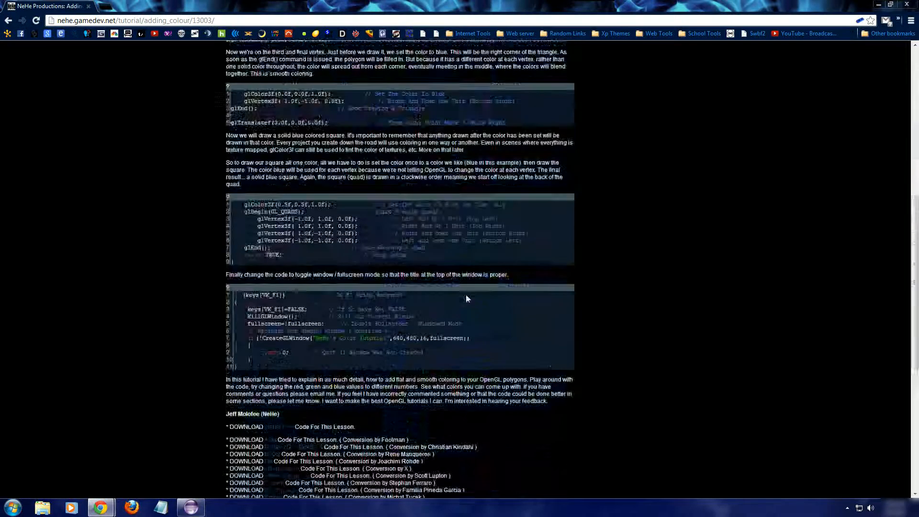
scroll("up", 3)
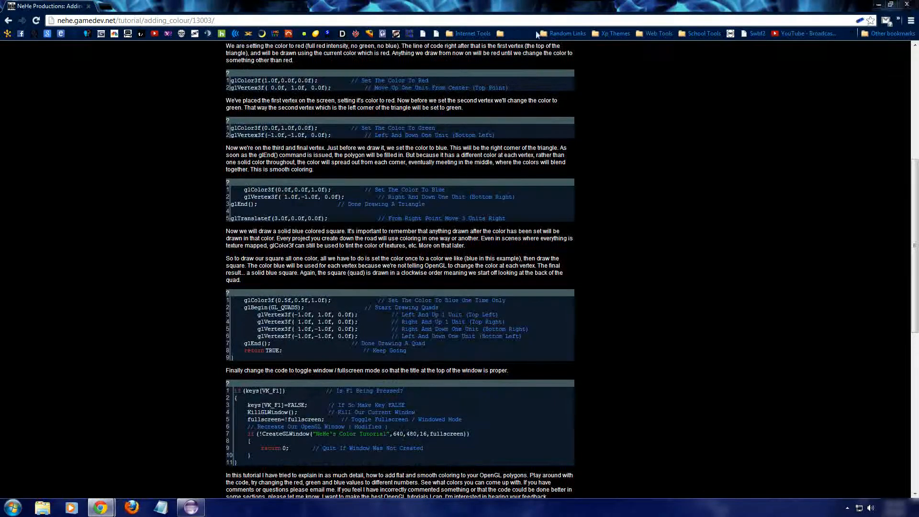
scroll("up", 3)
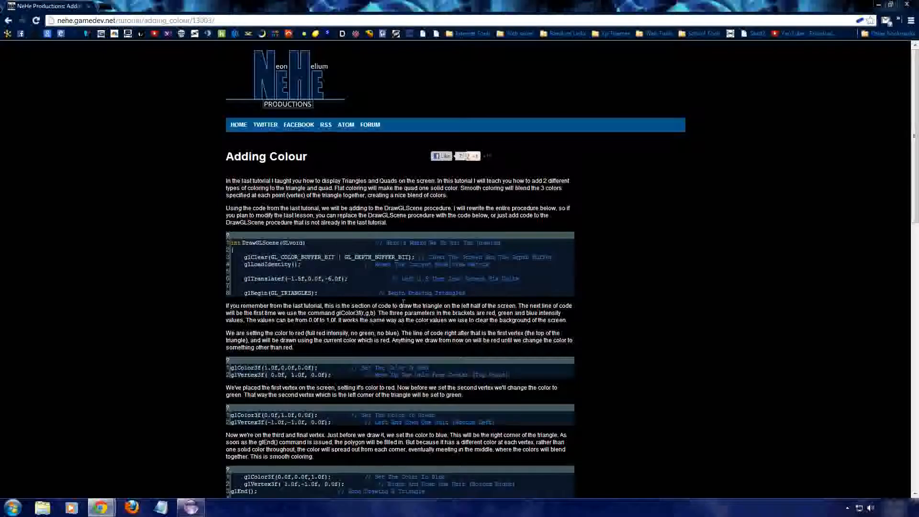
mouse_move(408, 303)
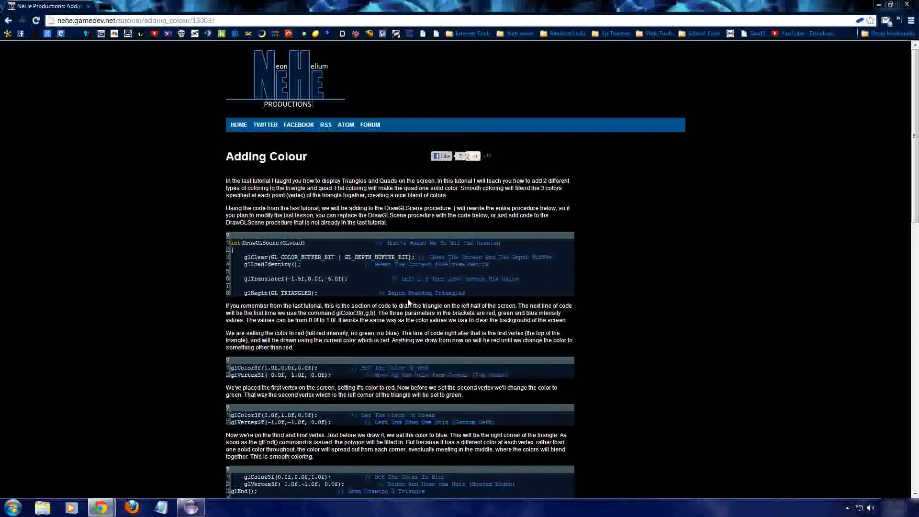
scroll("down", 3)
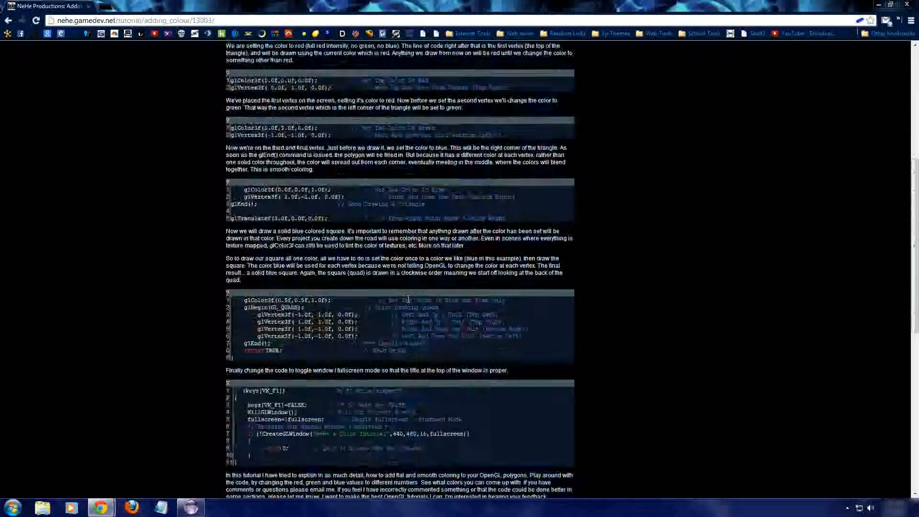
scroll("down", 3)
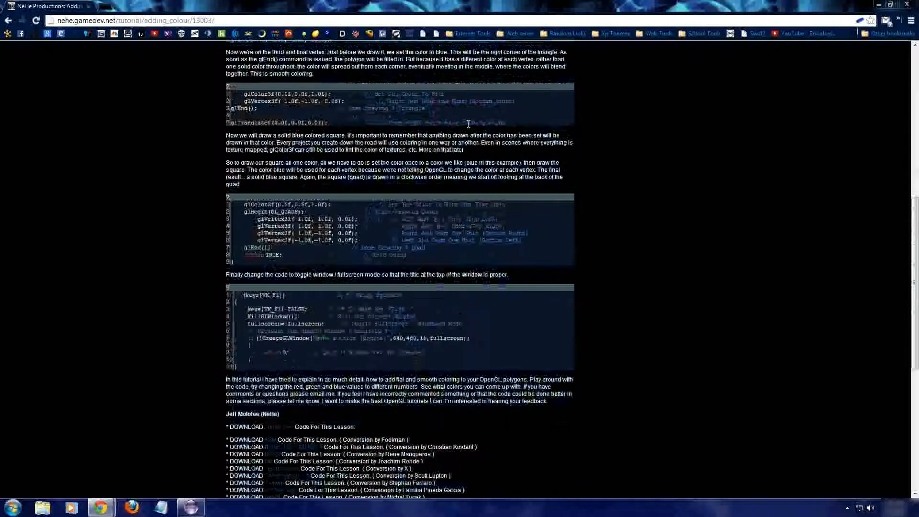
scroll("up", 3)
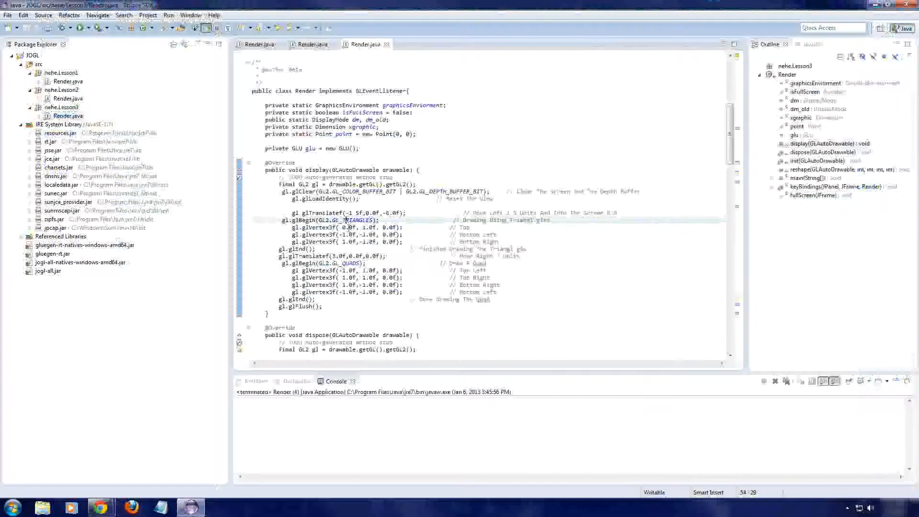
Step: Add a default serial version ID to the key-binding action class
scroll("down", 3)
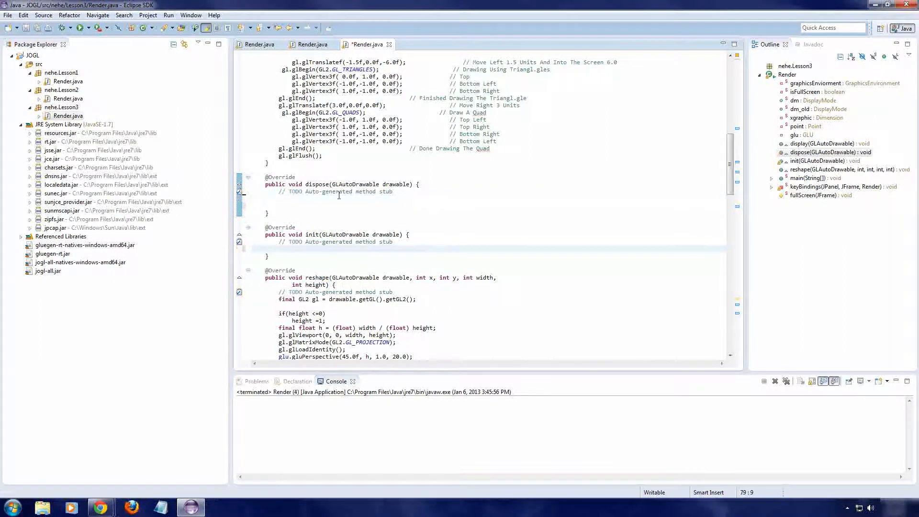
scroll("up", 3)
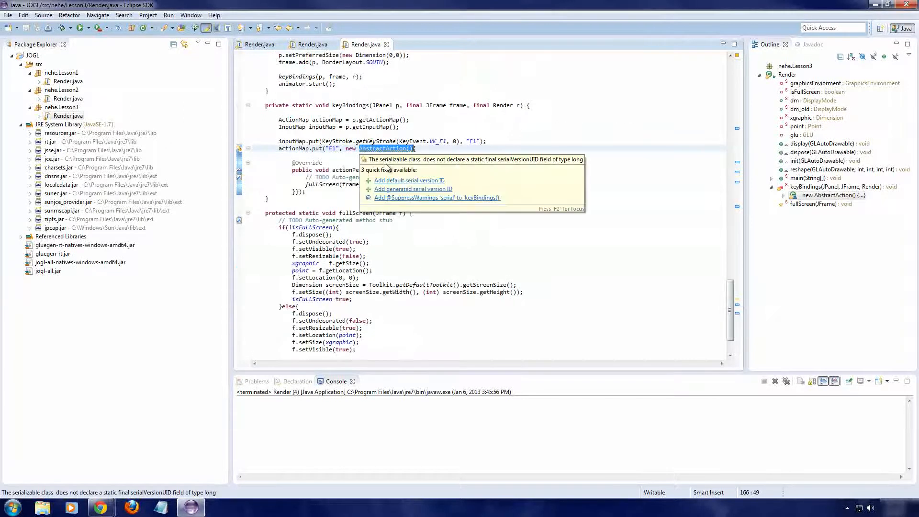
left_click(413, 189)
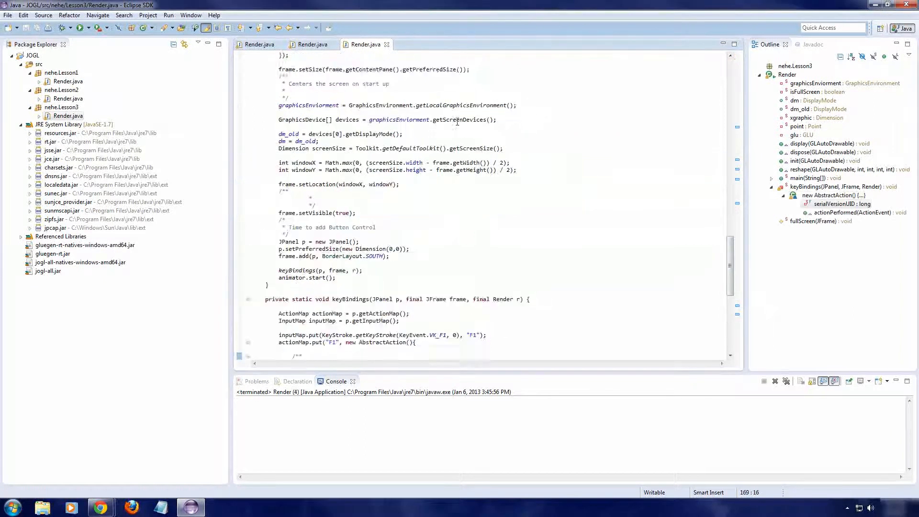
Step: Close the other lesson's Render.java editor tab
scroll("up", 3)
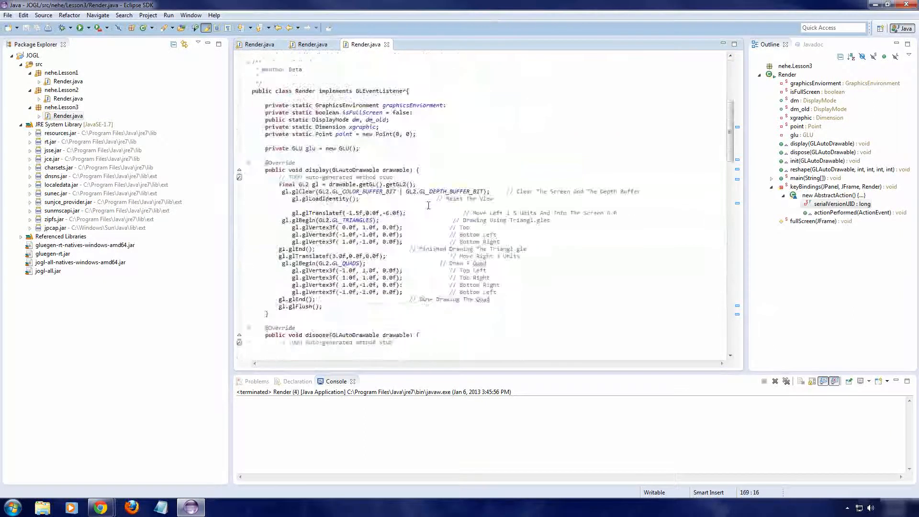
scroll("up", 3)
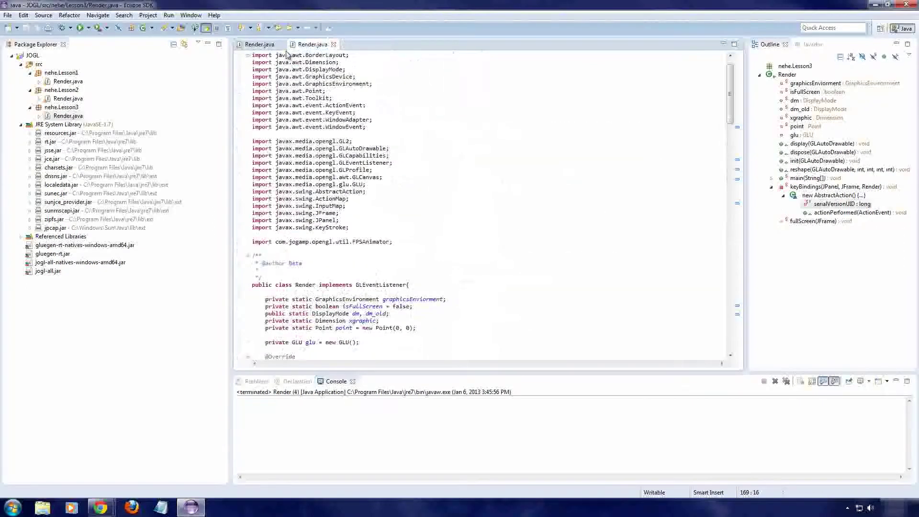
left_click(333, 44)
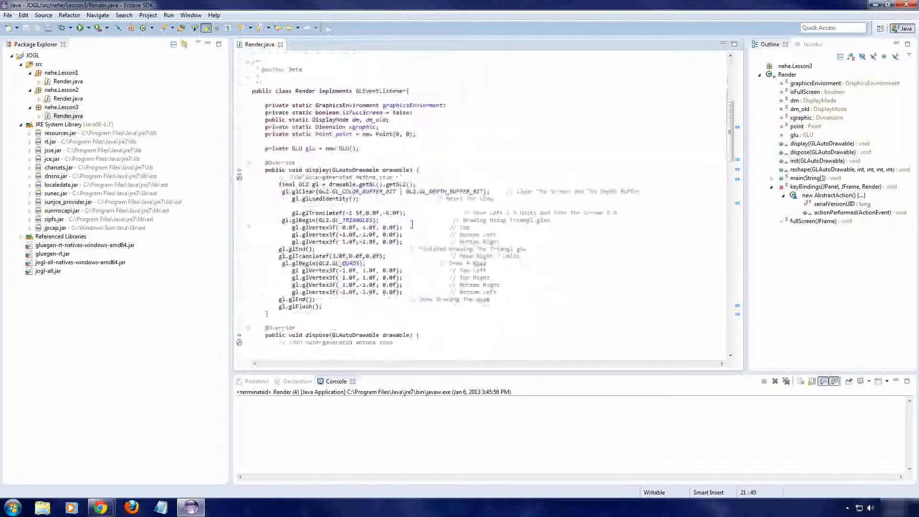
Step: Add glColor3f calls colouring the triangle vertices Red (1,0,0), Green (0,1,0), Blue (0,0,1)
scroll("down", 3)
type("gl.g")
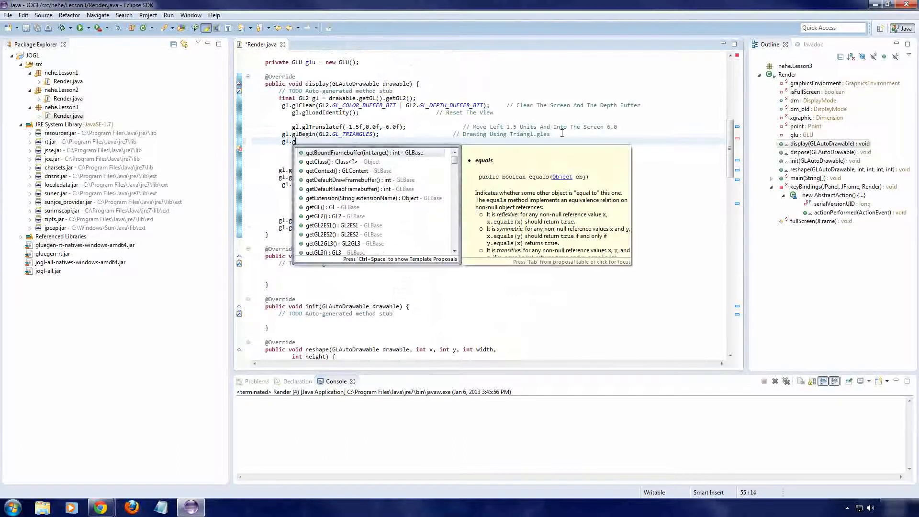
type("l")
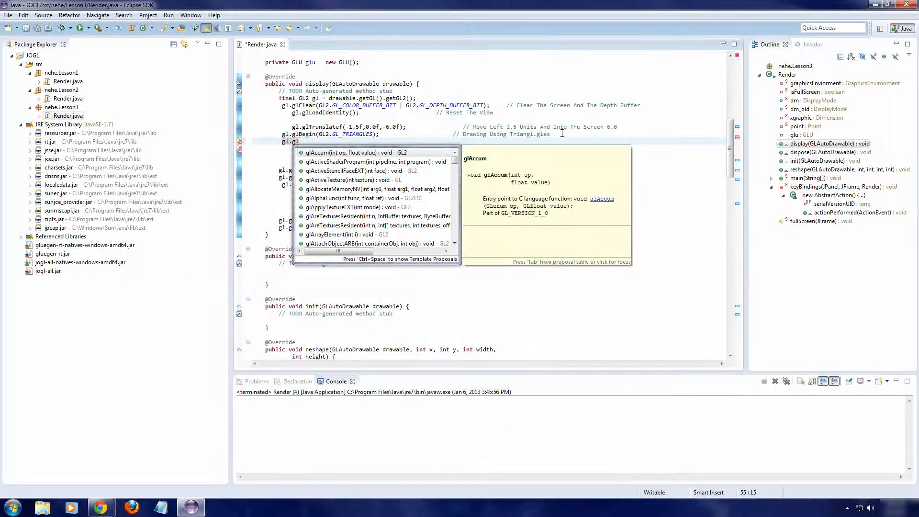
type("Color3f(1.0f, 0.0f, 0.0f); //Red")
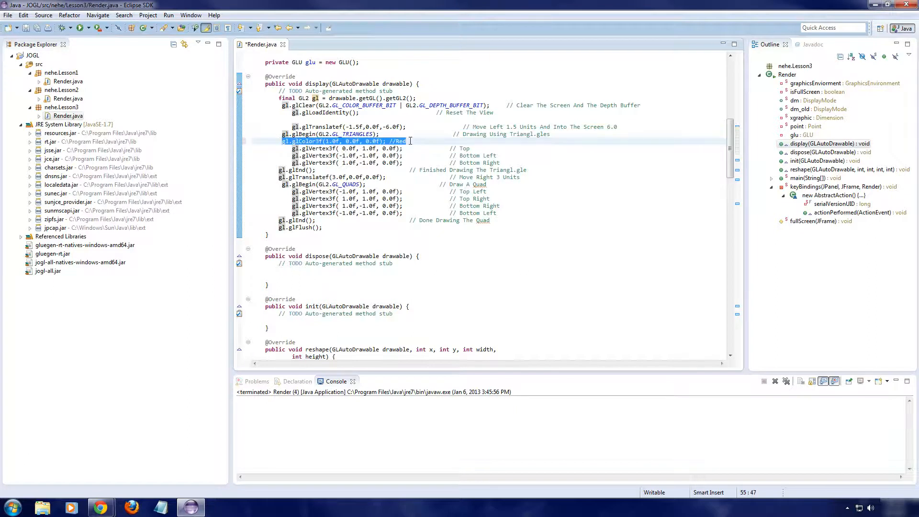
left_click(498, 149)
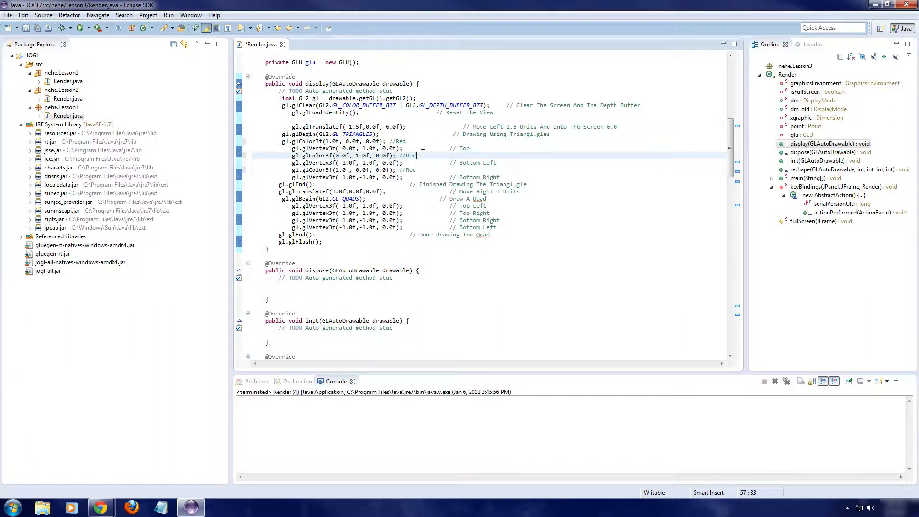
type("Green")
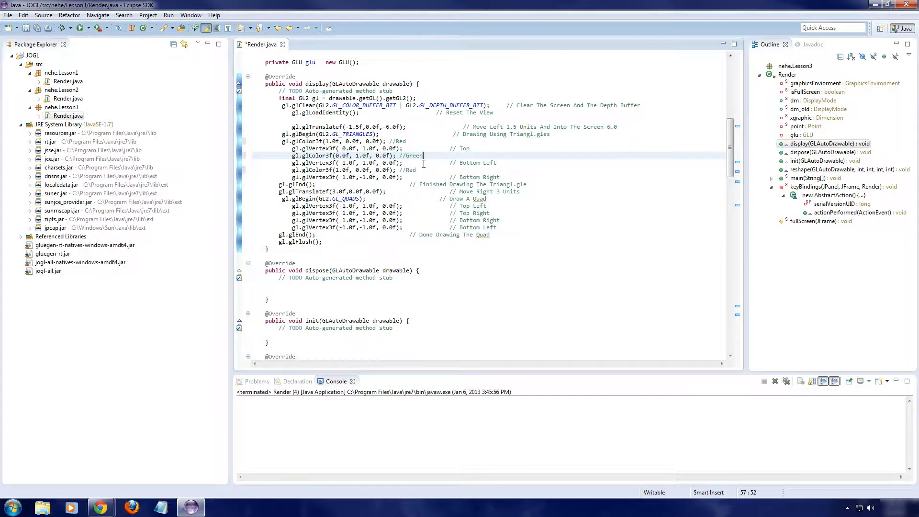
double_click(411, 170)
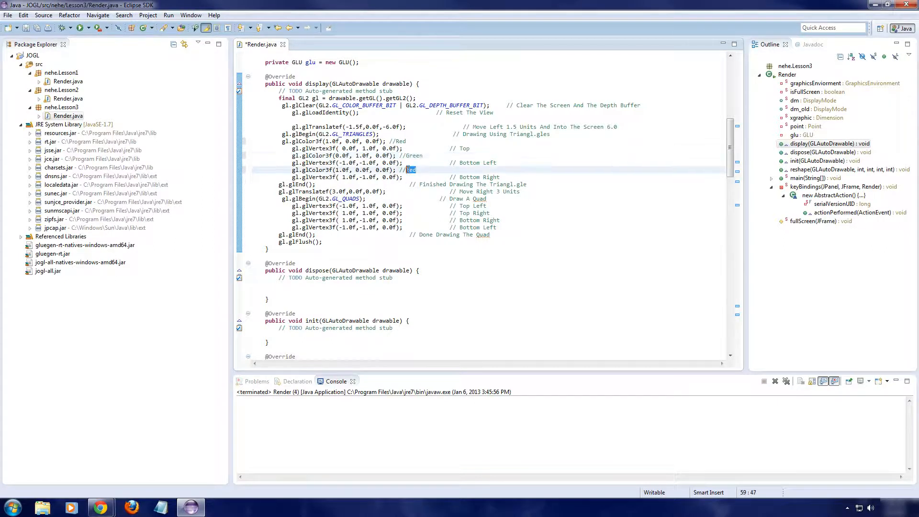
type("Blue")
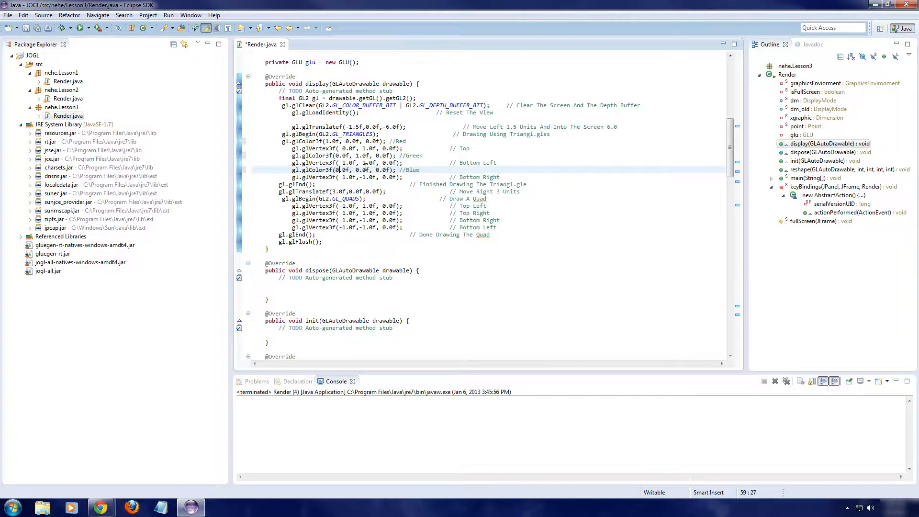
left_click(381, 170)
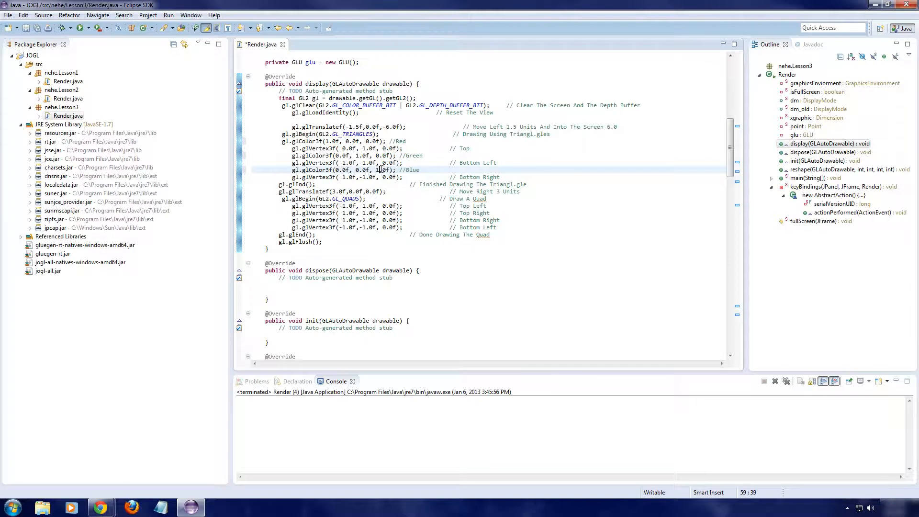
left_click(354, 154)
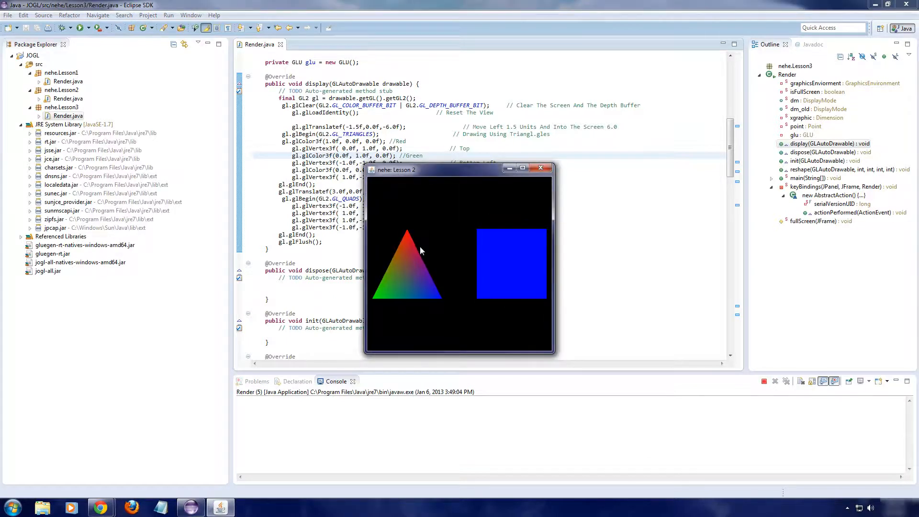
mouse_move(655, 328)
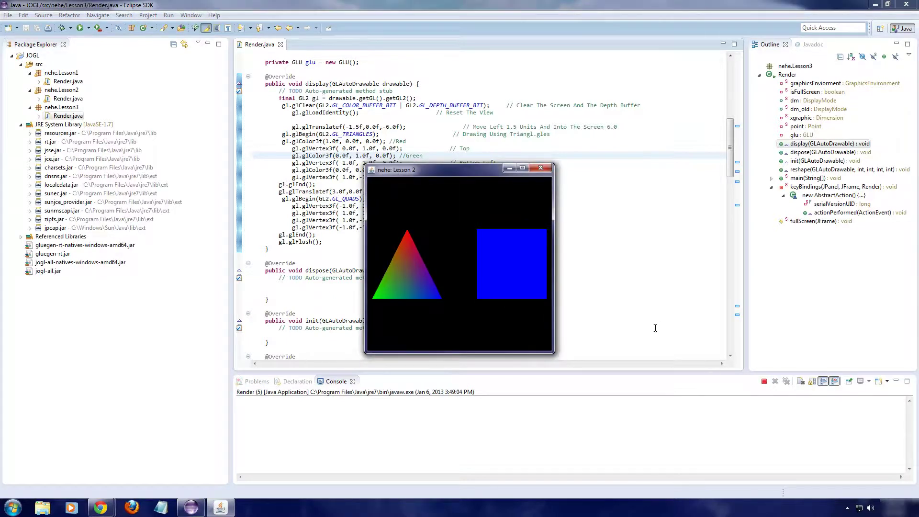
mouse_move(421, 255)
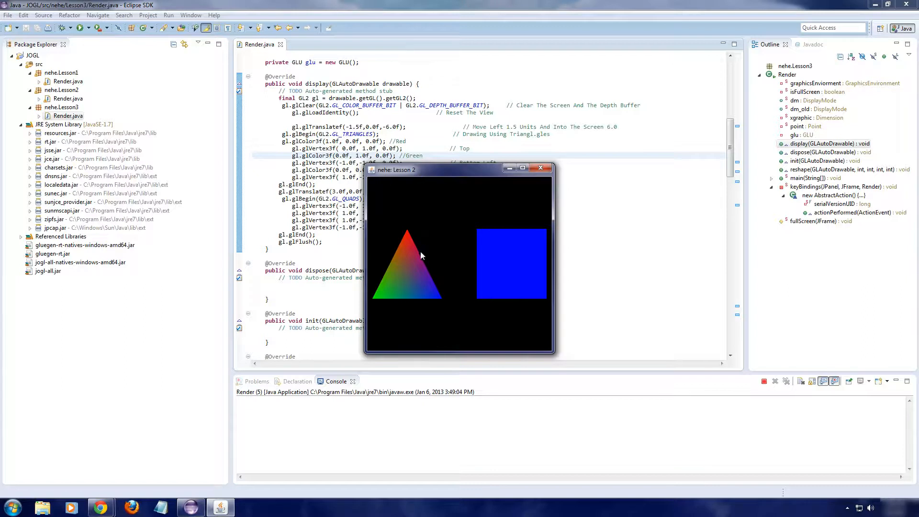
mouse_move(423, 263)
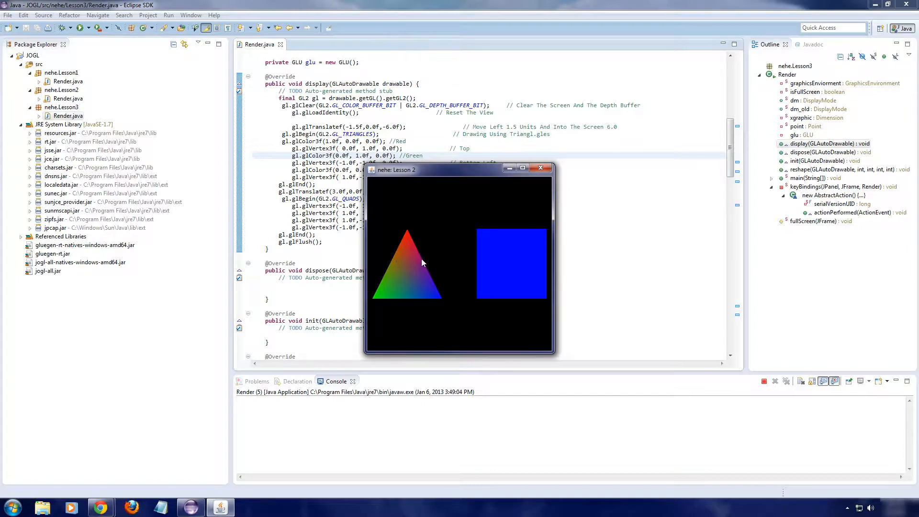
Step: Enlarge the Lesson 2 demo window, then take it out of full screen
left_click(523, 170)
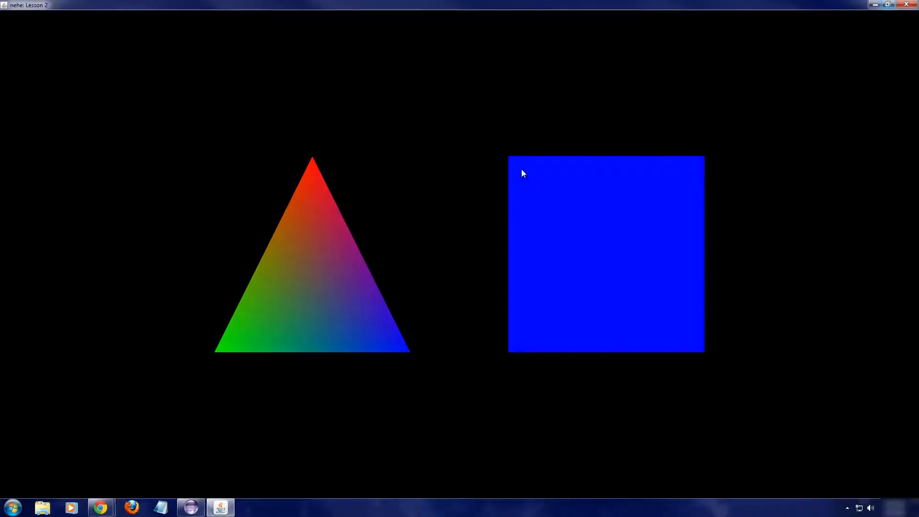
mouse_move(686, 294)
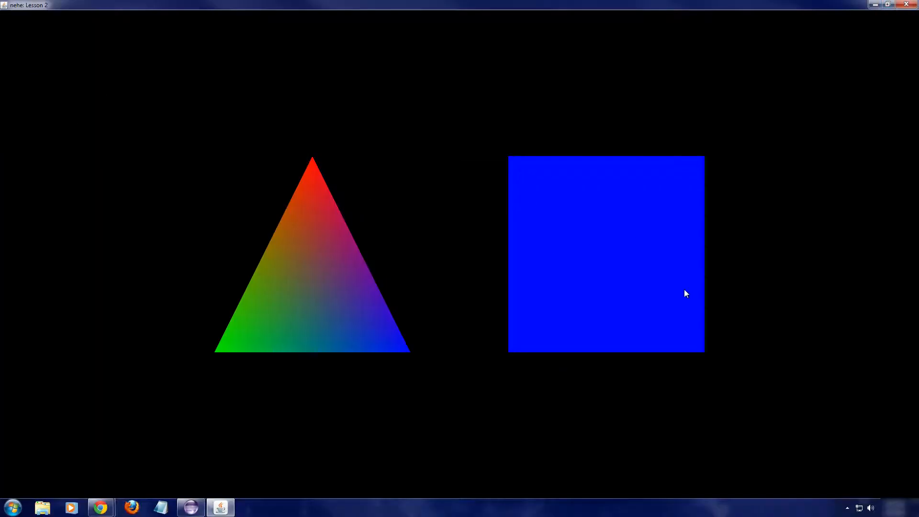
mouse_move(902, 35)
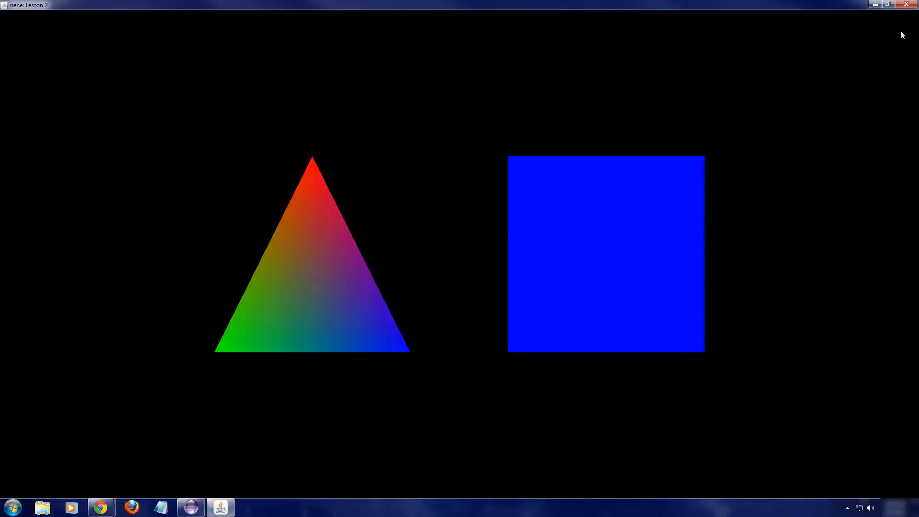
mouse_move(888, 6)
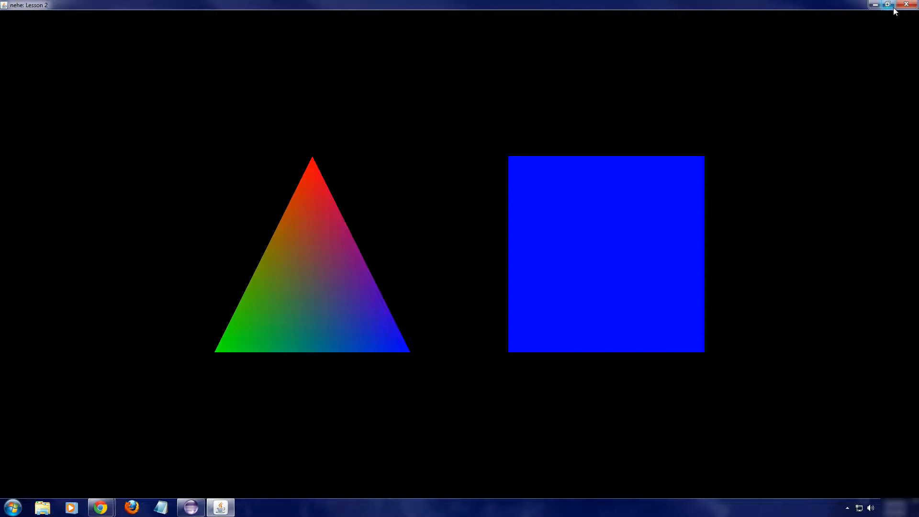
mouse_move(483, 267)
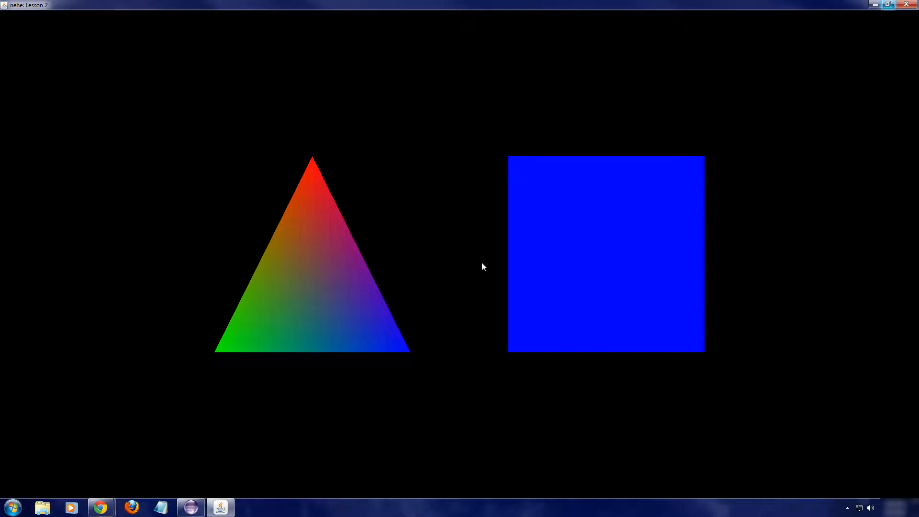
mouse_move(868, 5)
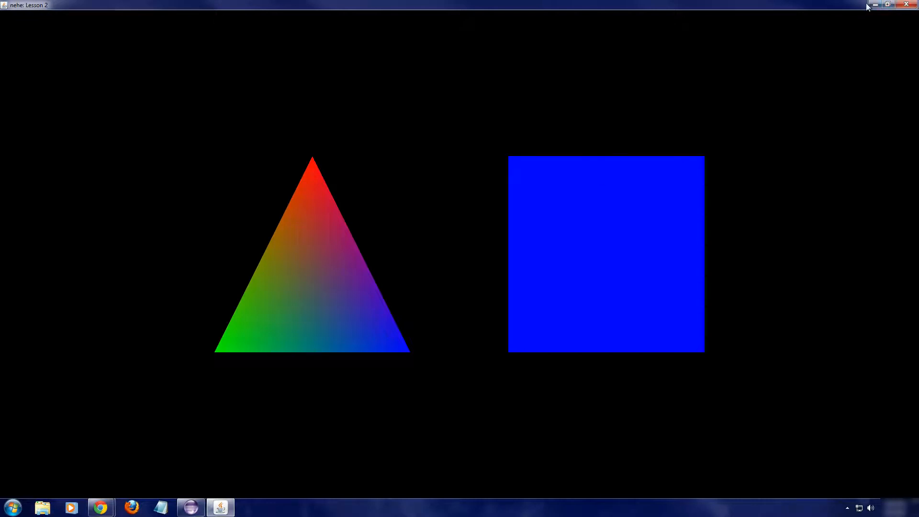
mouse_move(408, 295)
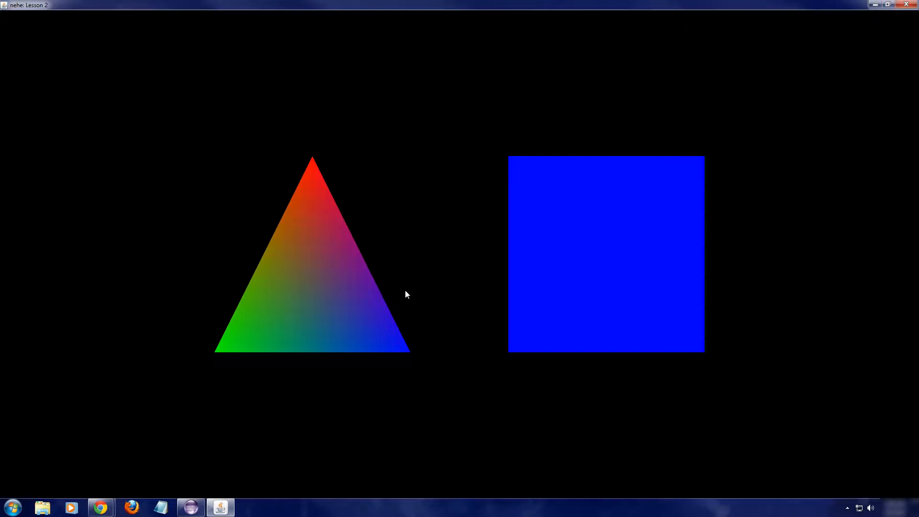
mouse_move(405, 356)
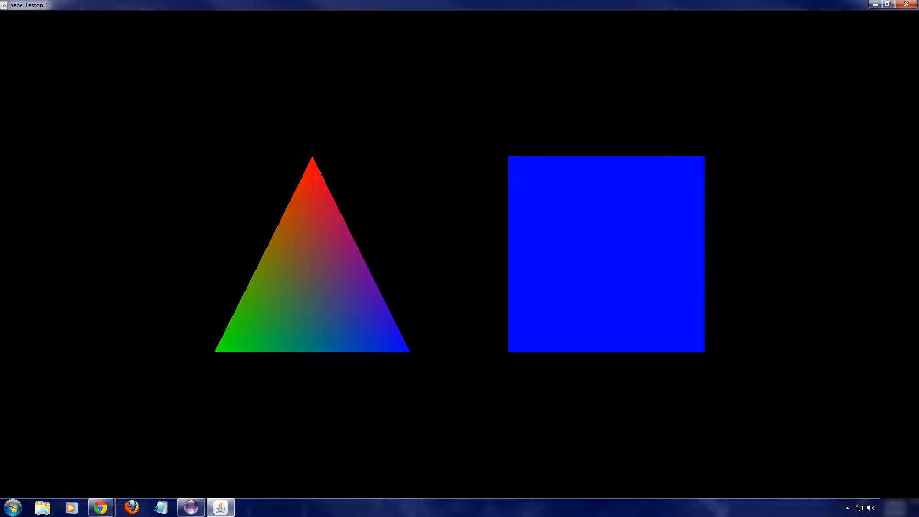
mouse_move(904, 5)
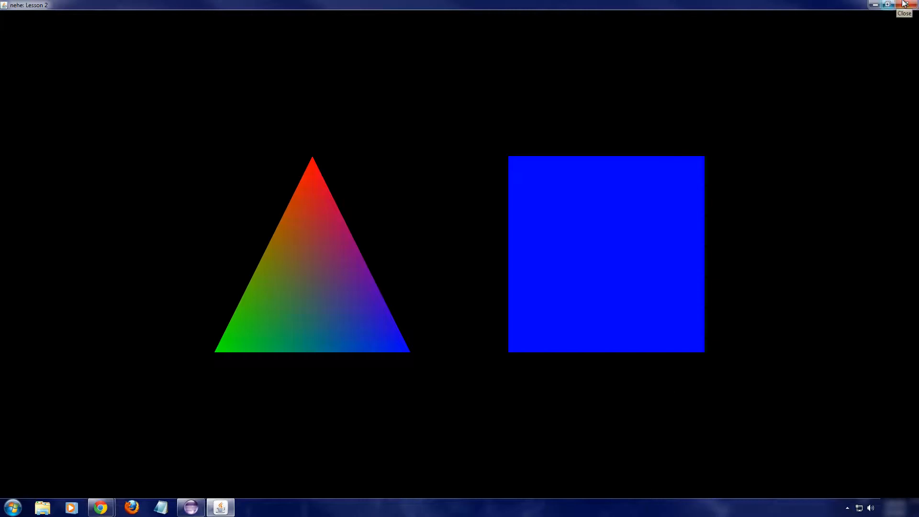
left_click(905, 5)
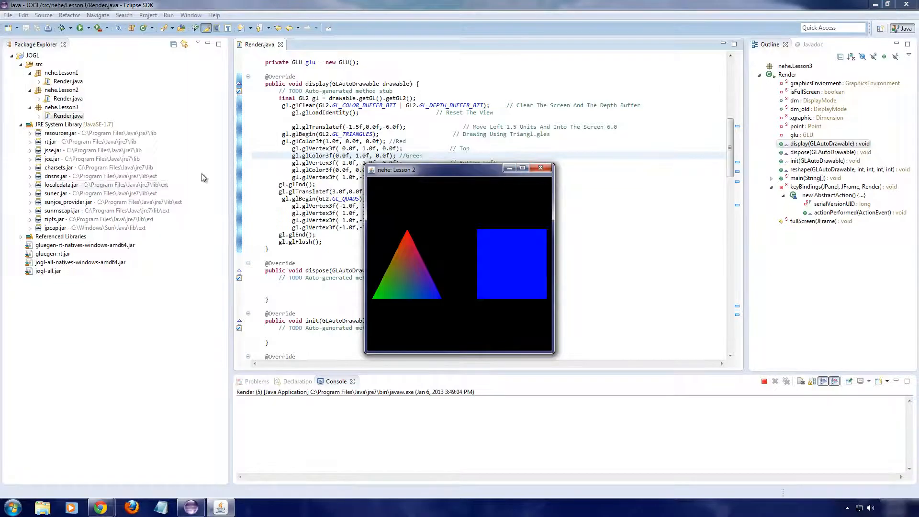
Step: Close the nehe: Lesson 2 demo window
left_click(541, 169)
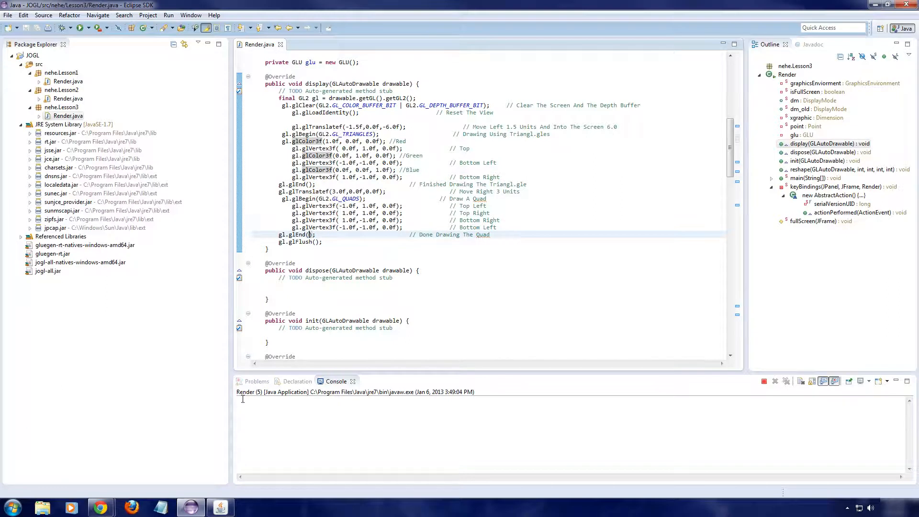
mouse_move(663, 410)
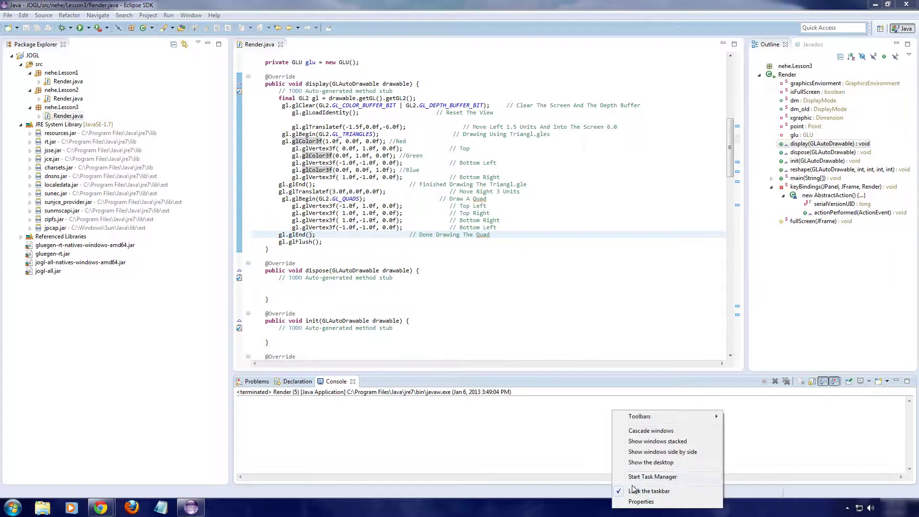
Step: Check the running javaw.exe processes in Task Manager, then return to Render.java
left_click(653, 477)
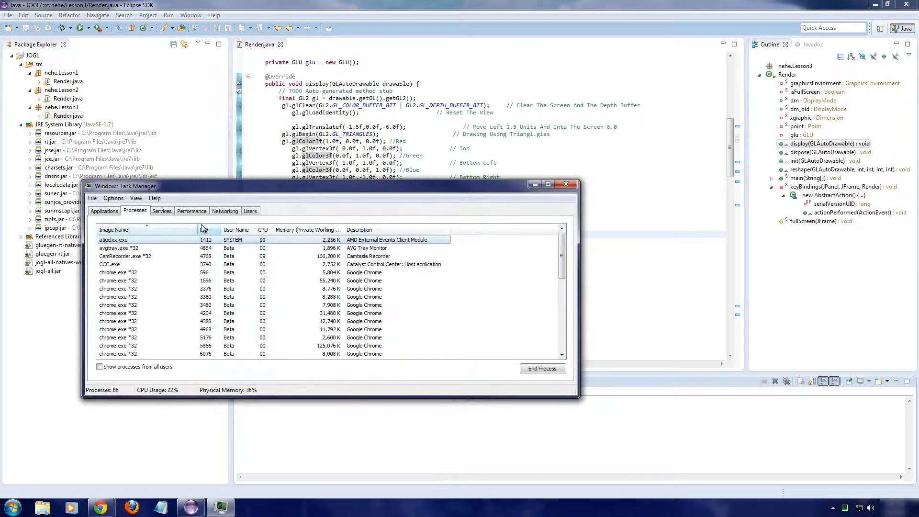
scroll("down", 3)
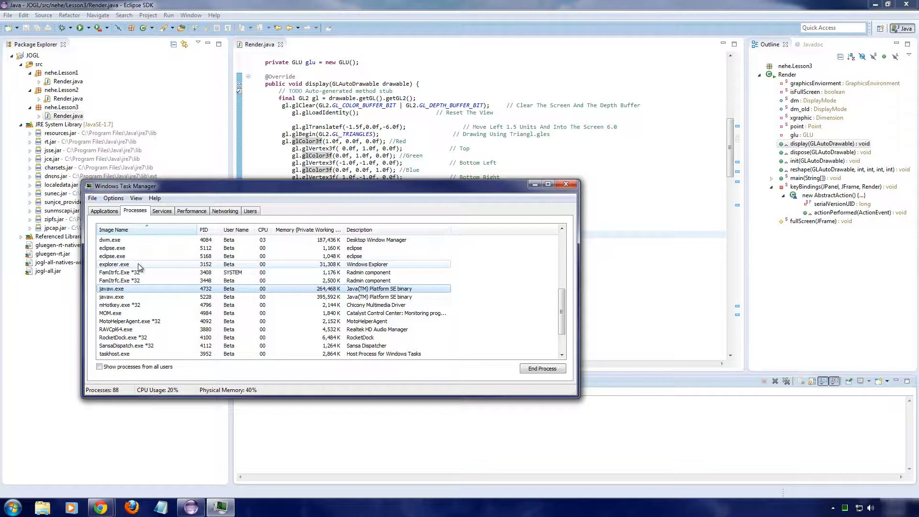
left_click(112, 297)
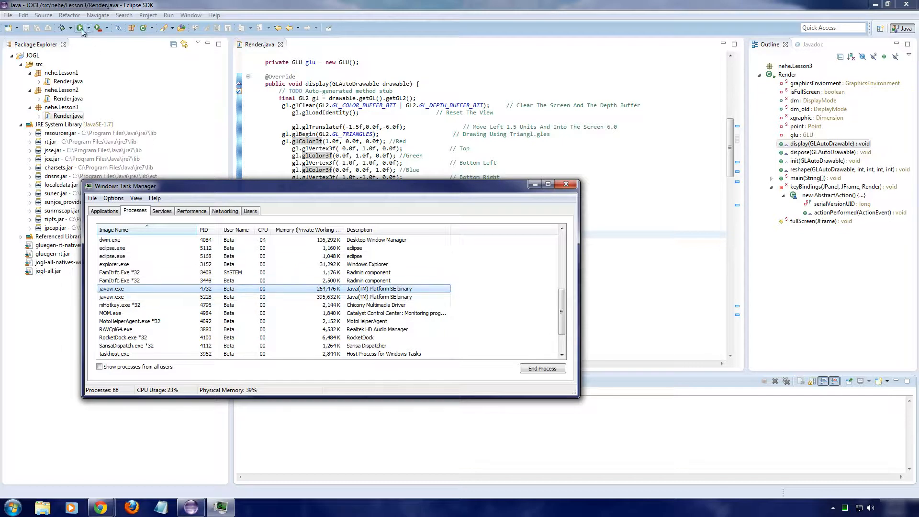
left_click(81, 28)
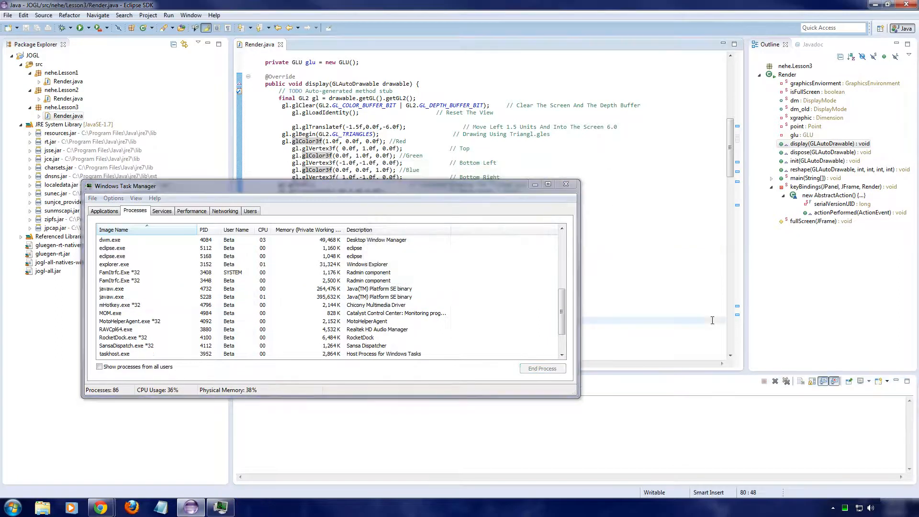
left_click(564, 184)
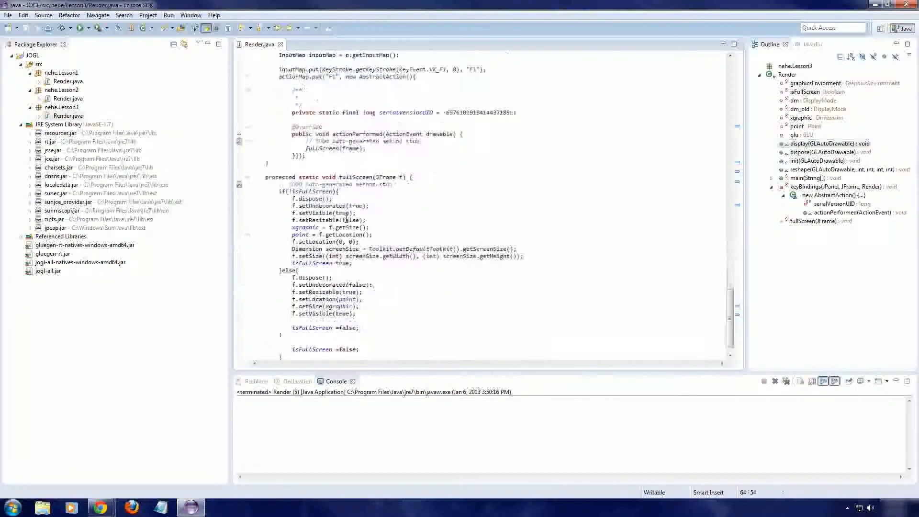
Step: Scroll over Render.java and bring up the NeHe Adding Colour page in Chrome
scroll("up", 3)
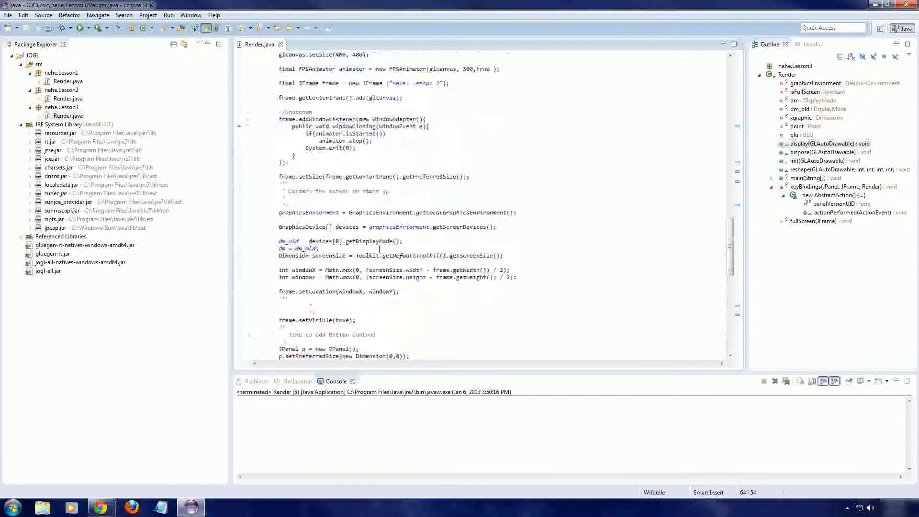
scroll("up", 3)
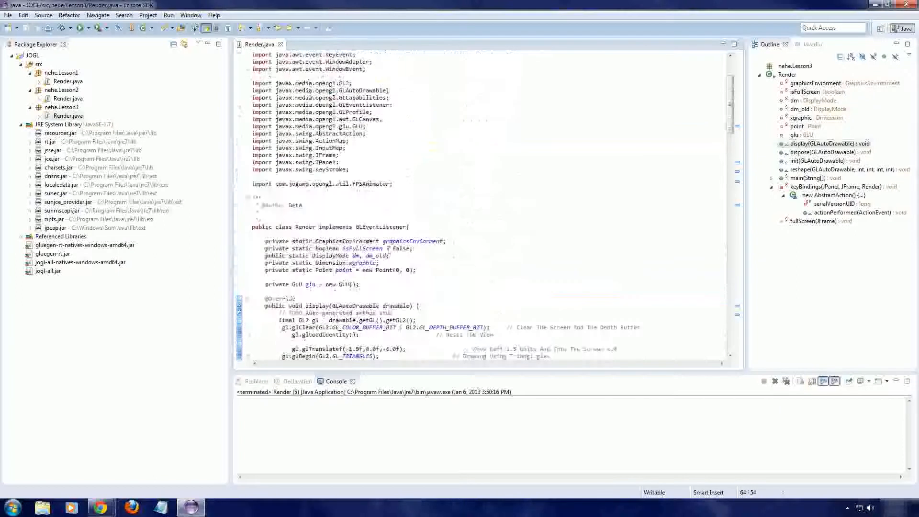
scroll("down", 3)
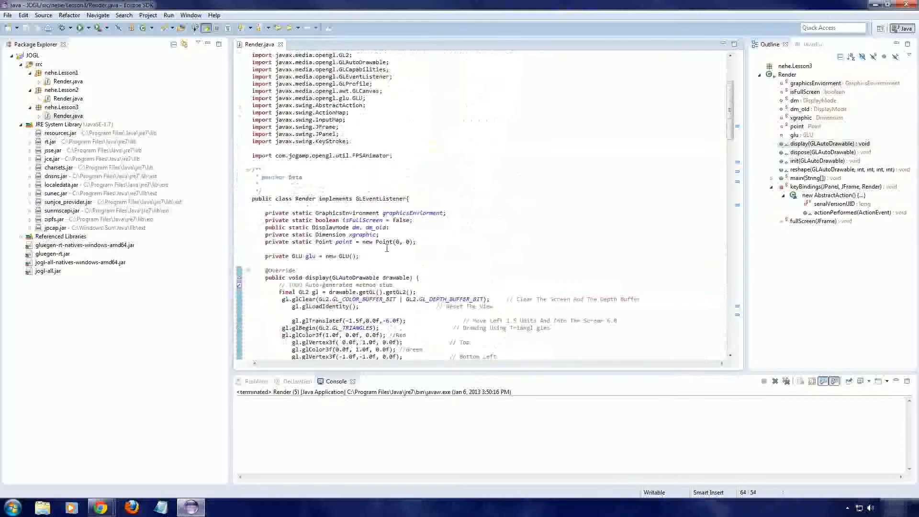
scroll("up", 3)
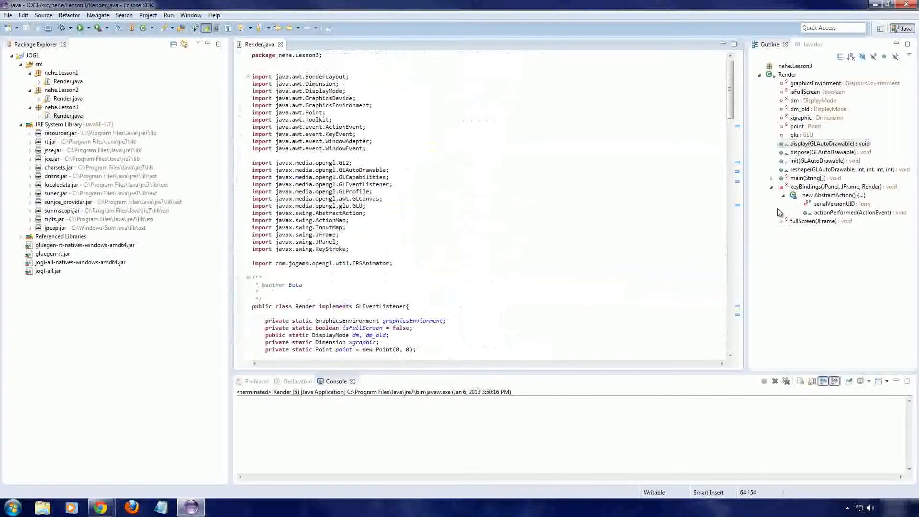
scroll("down", 3)
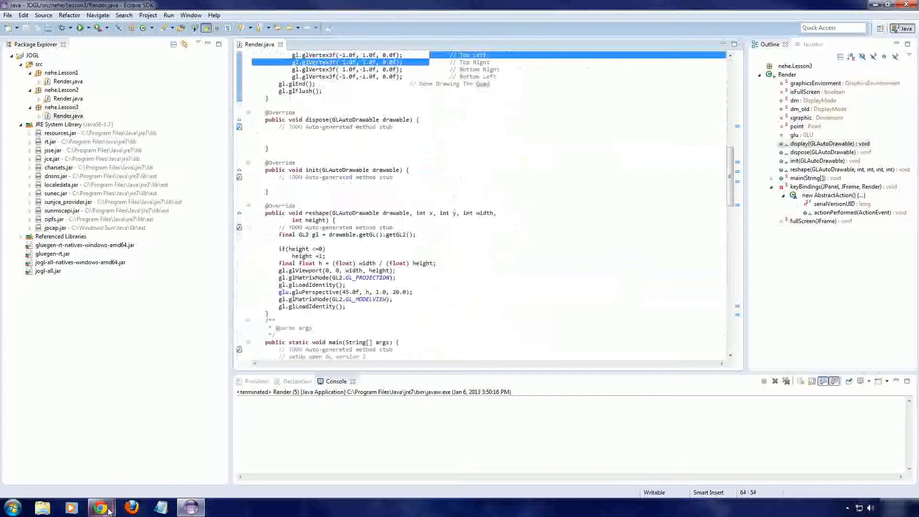
left_click(100, 507)
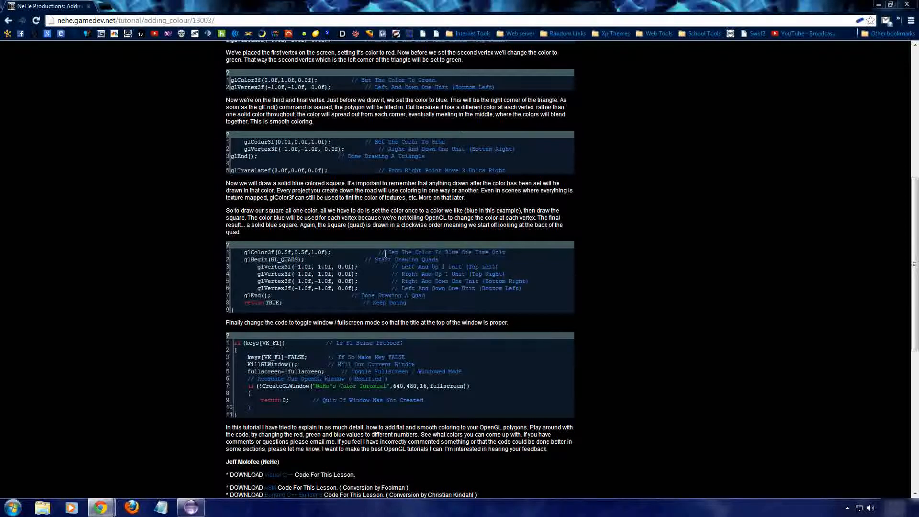
mouse_move(68, 49)
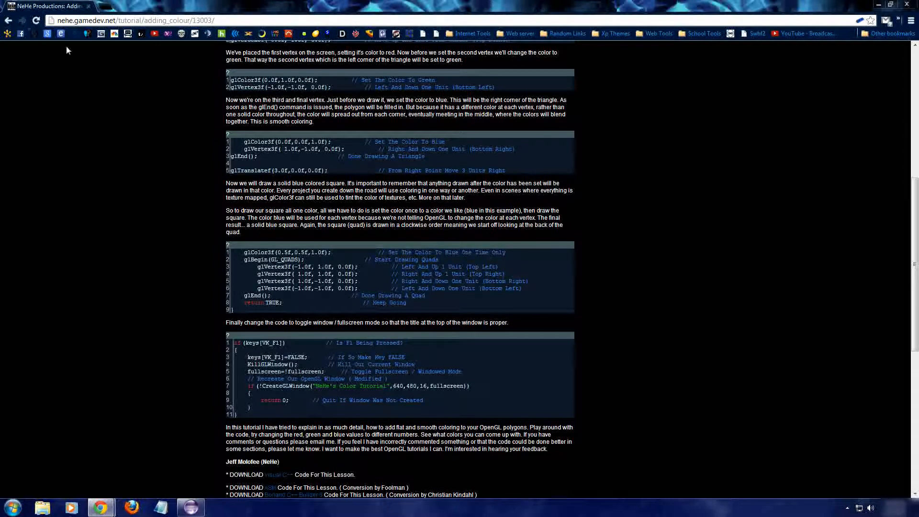
mouse_move(252, 257)
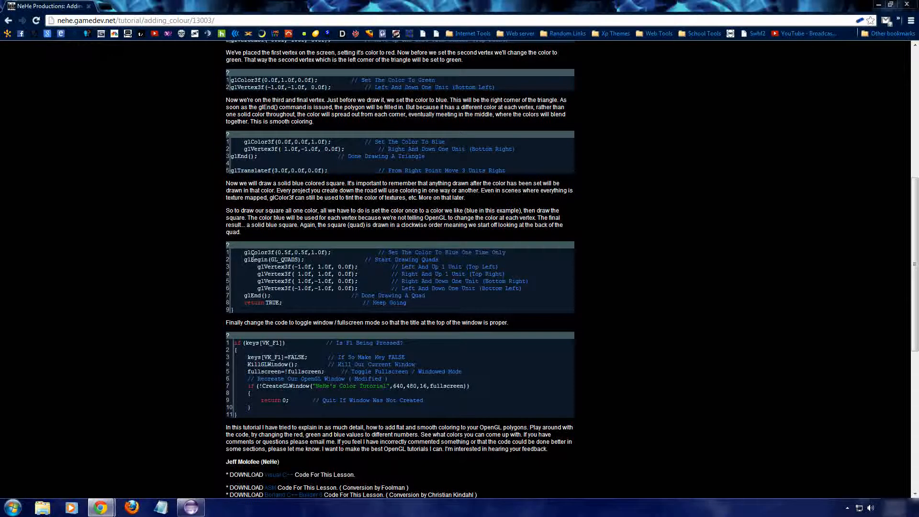
Step: Highlight the tutorial's glColor3f(0.5f,0.5f,1.0f) quad colour line, then return to Render.java in Eclipse
double_click(287, 253)
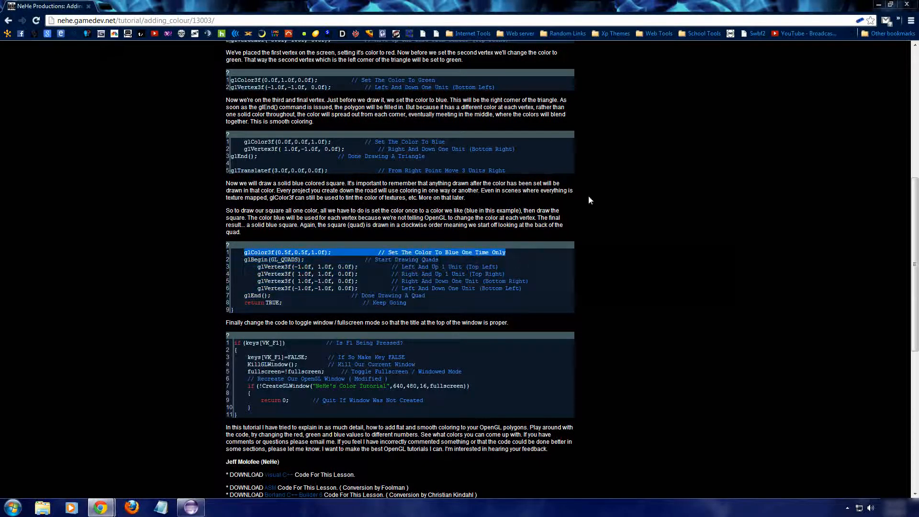
left_click(161, 508)
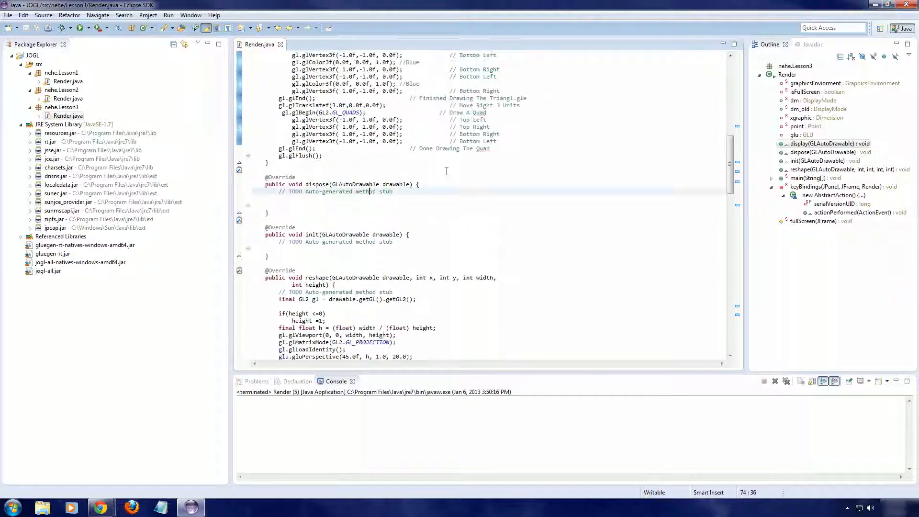
Step: Put glColor3f(0.5f,0.5f,1.0f) above glBegin(GL2.GL_QUADS), save, and return to the NeHe lessons index
scroll("up", 3)
type("glColor3f(0.5f,0.5f,1.0f);                       // Set The Color To Blue One Time Only")
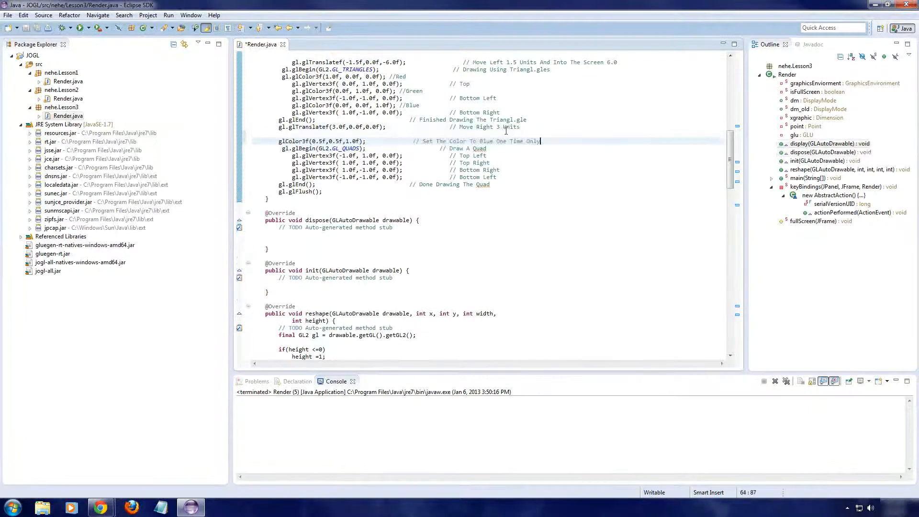
left_click(280, 140)
type("gl.")
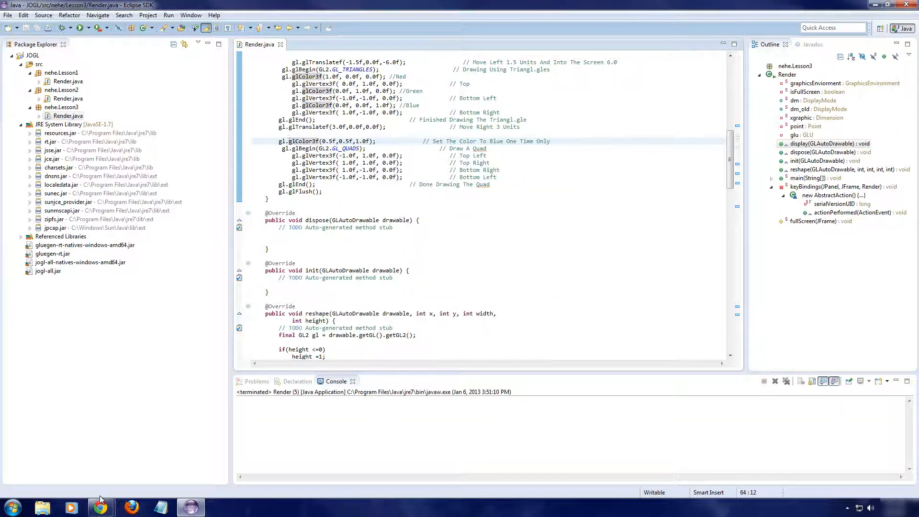
left_click(99, 507)
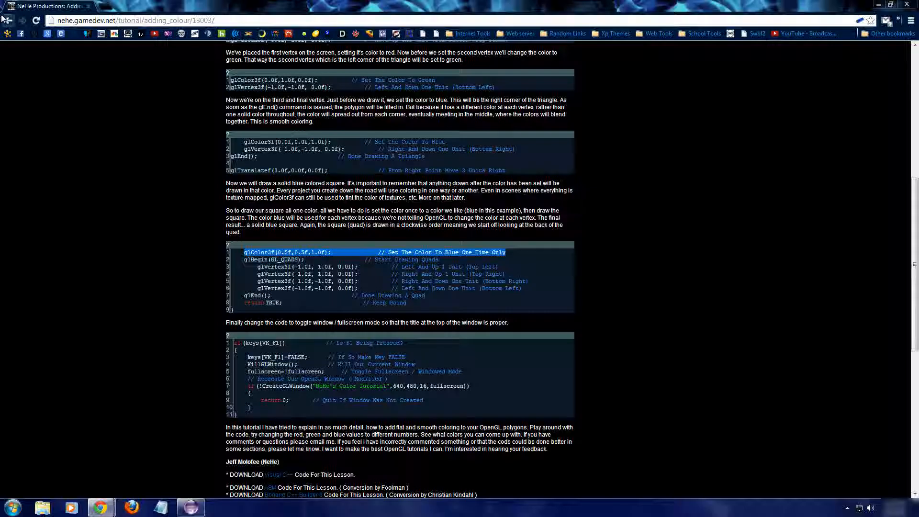
left_click(9, 20)
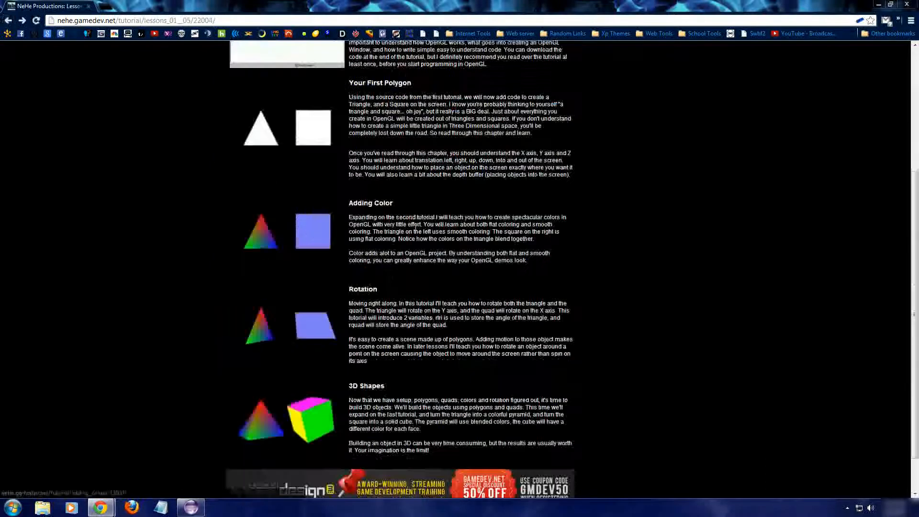